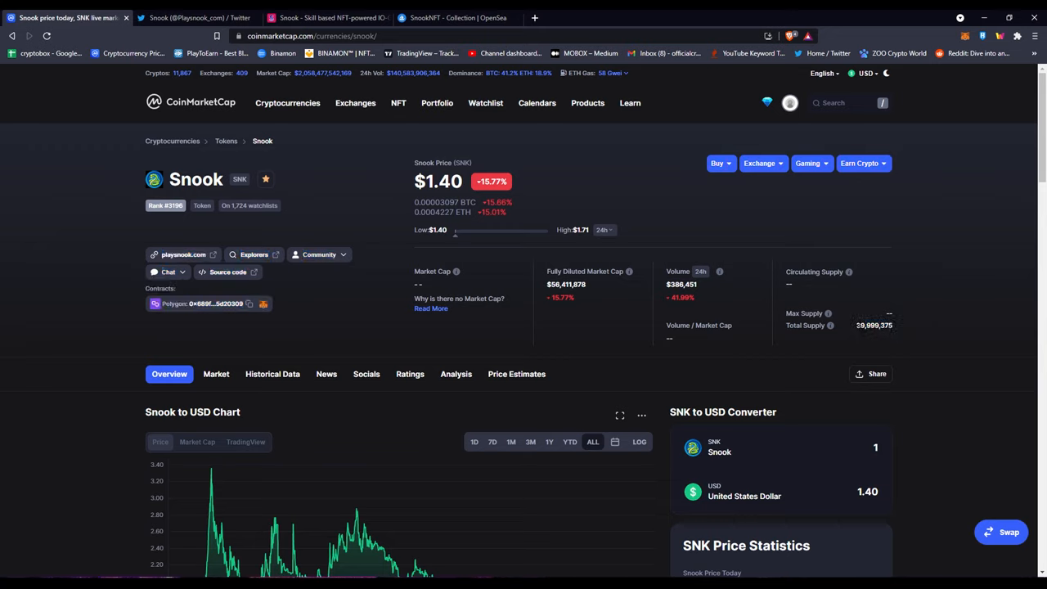
Browse up and down the current page before moving to Twitter
{"action": "double_click", "coordinate": [681, 284]}
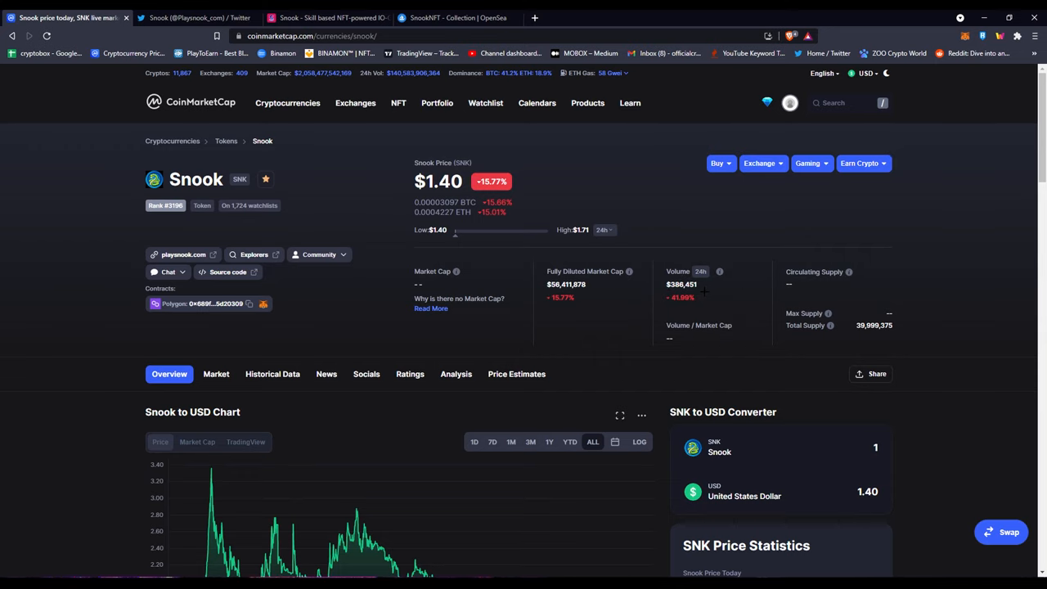
{"action": "scroll", "scroll_direction": "down", "scroll_amount": 3}
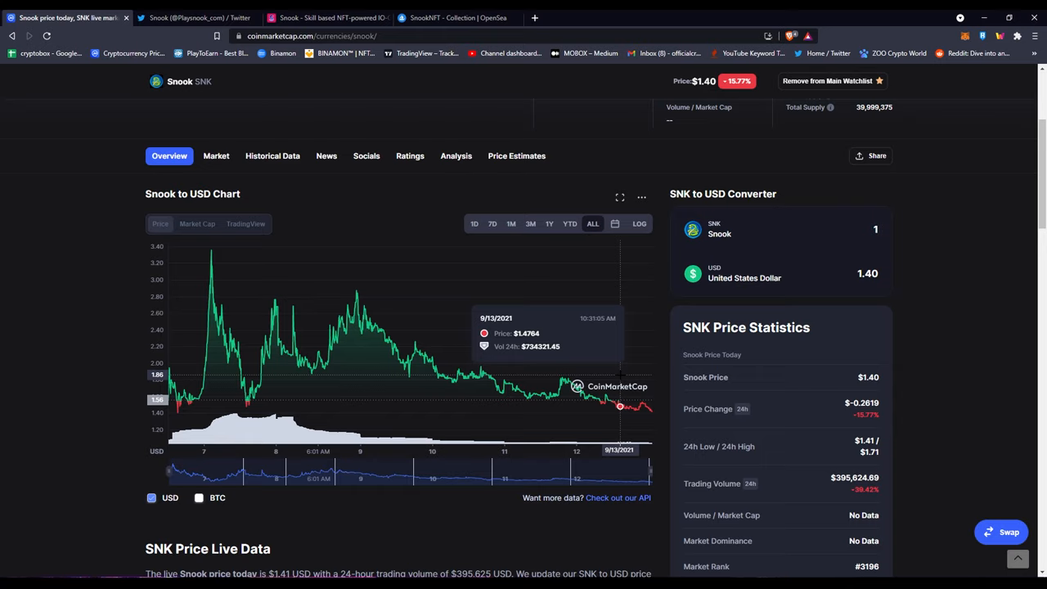
{"action": "scroll", "scroll_direction": "up", "scroll_amount": 3}
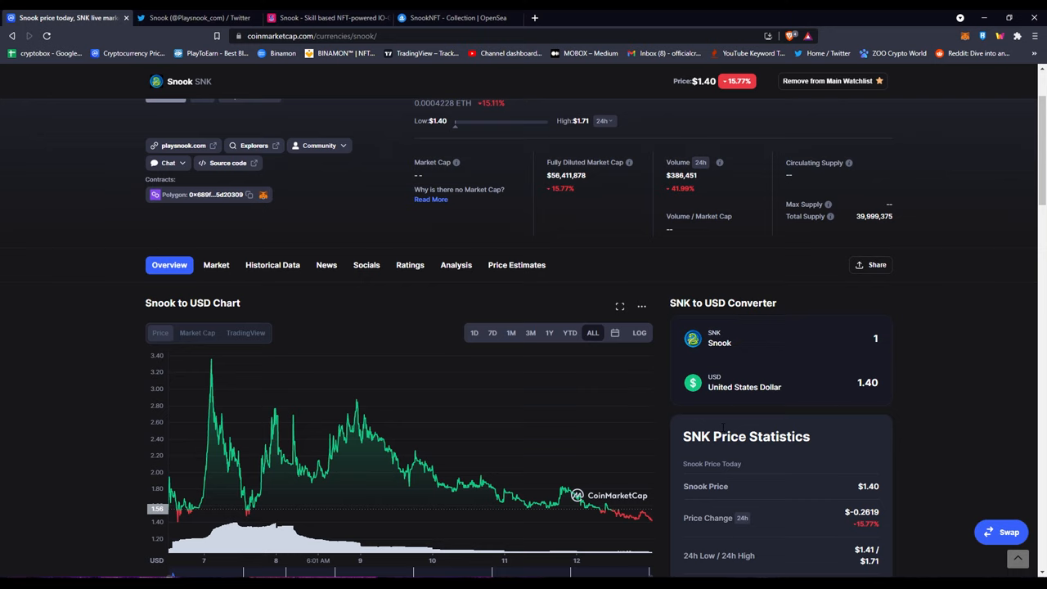
{"action": "scroll", "scroll_direction": "up", "scroll_amount": 3}
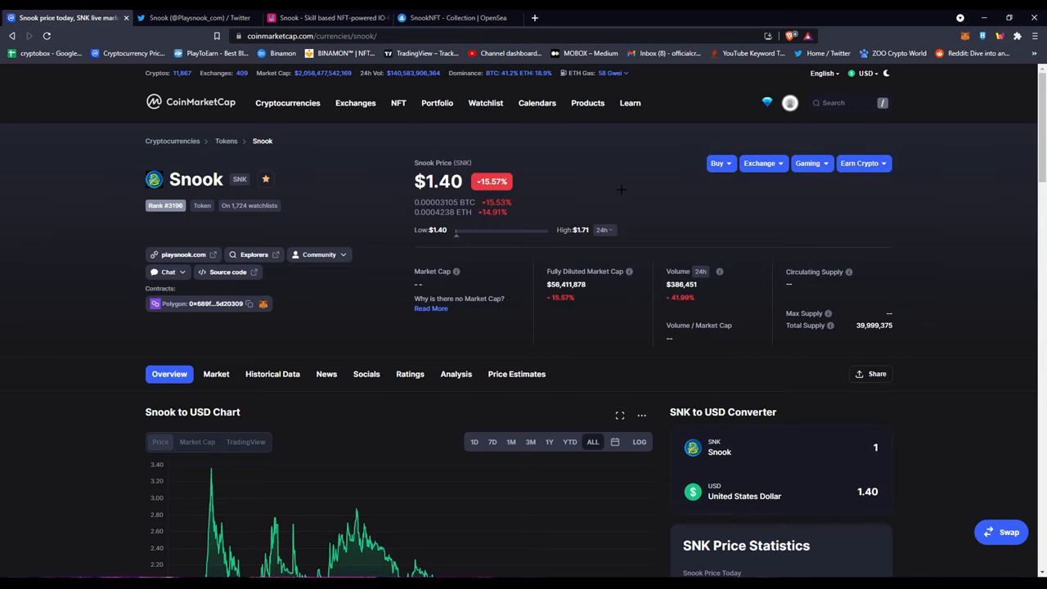
{"action": "scroll", "scroll_direction": "down", "scroll_amount": 3}
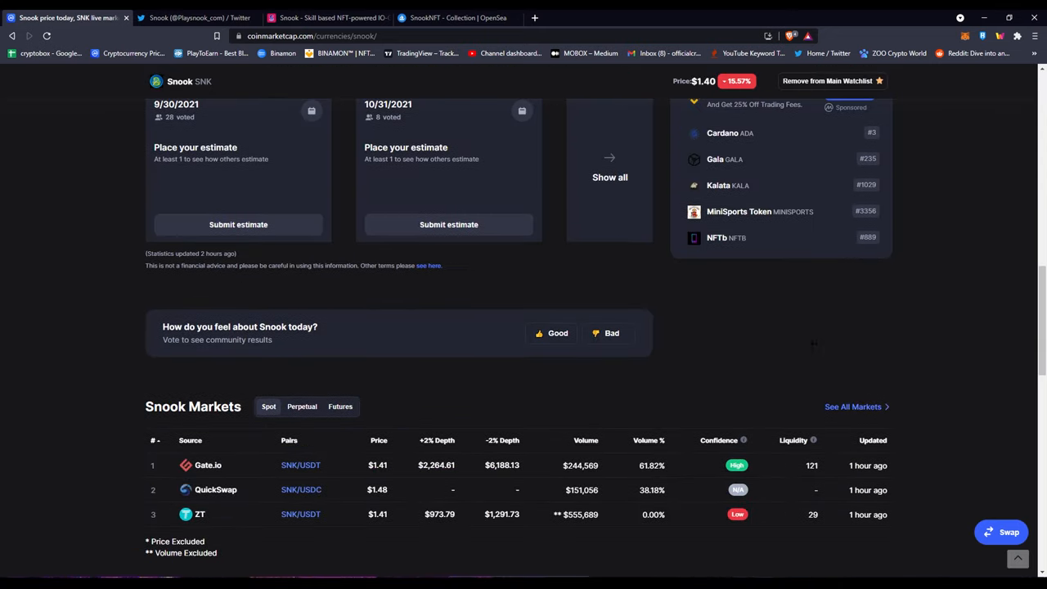
{"action": "scroll", "scroll_direction": "down", "scroll_amount": 3}
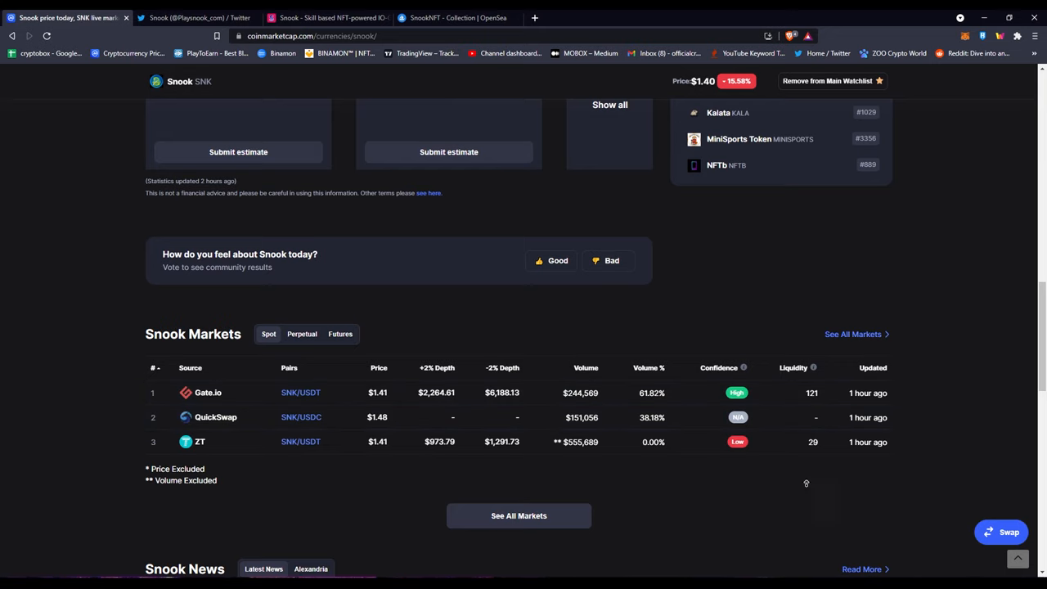
{"action": "scroll", "scroll_direction": "up", "scroll_amount": 3}
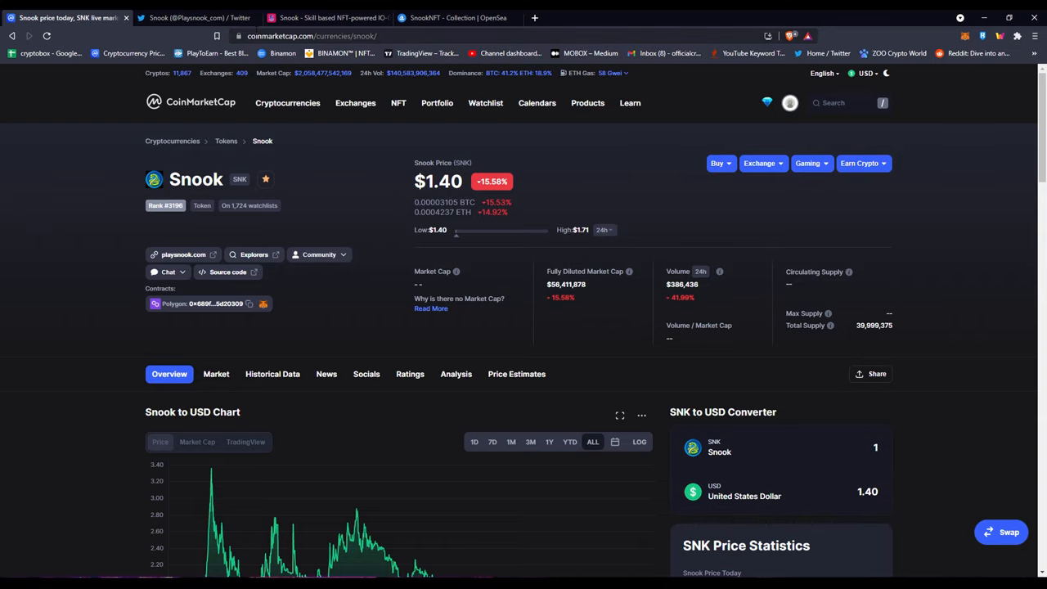
{"action": "left_click", "coordinate": [196, 17]}
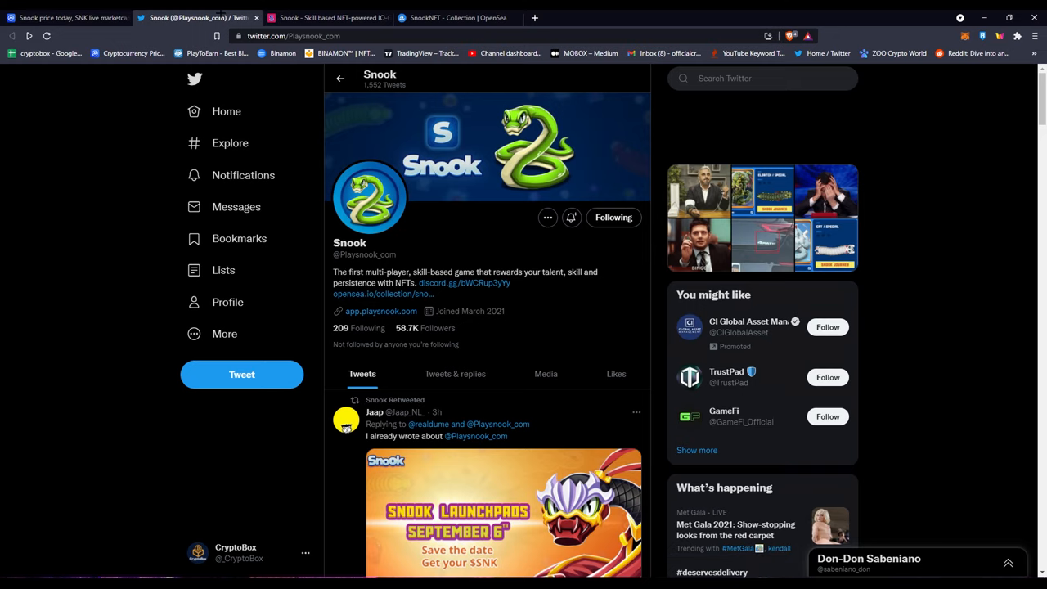
{"action": "mouse_move", "coordinate": [384, 295]}
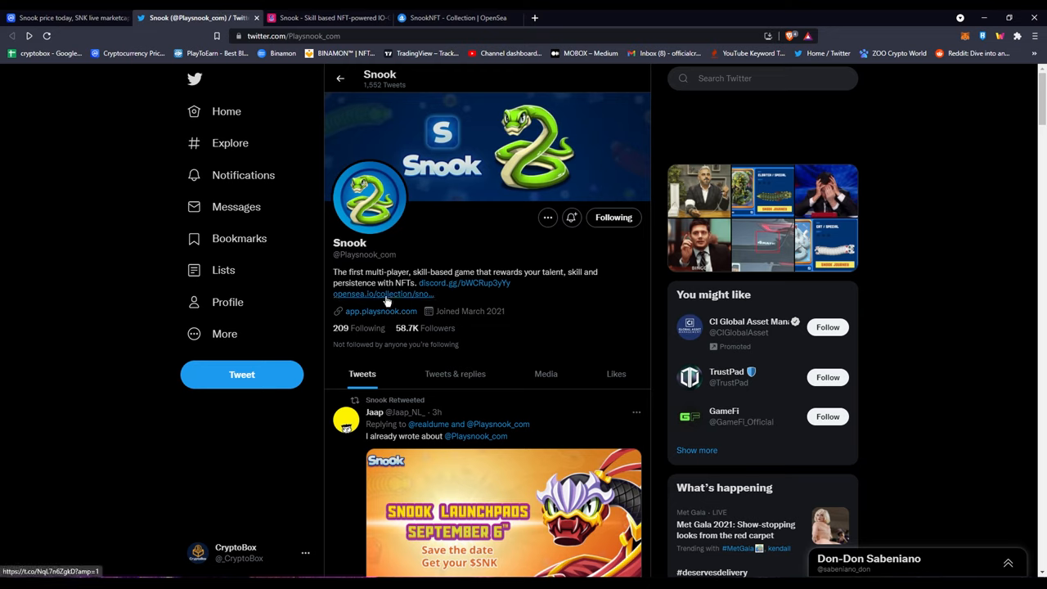
{"action": "mouse_move", "coordinate": [383, 293]}
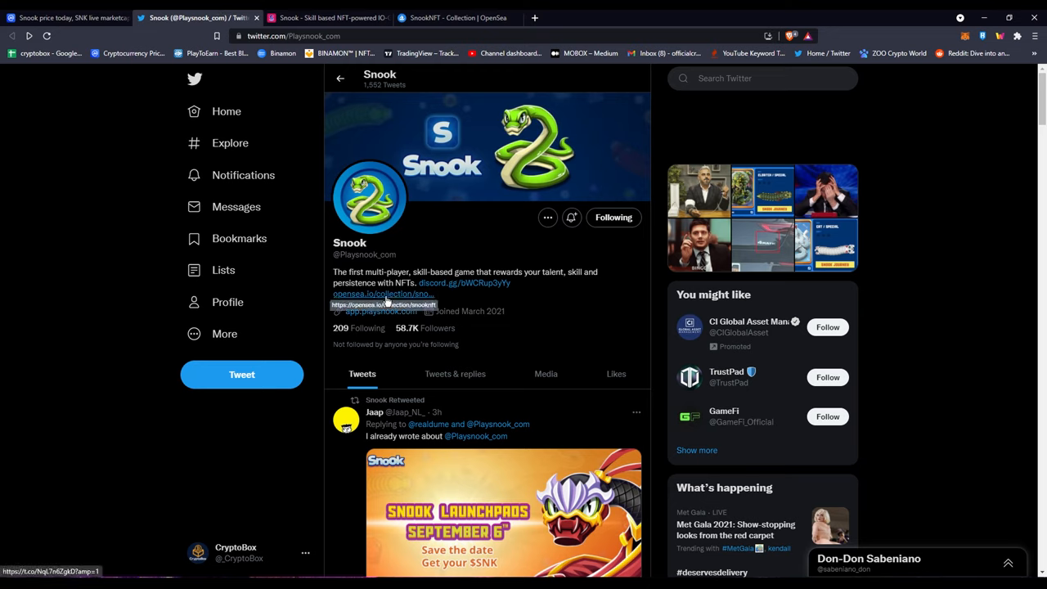
{"action": "scroll", "scroll_direction": "down", "scroll_amount": 3}
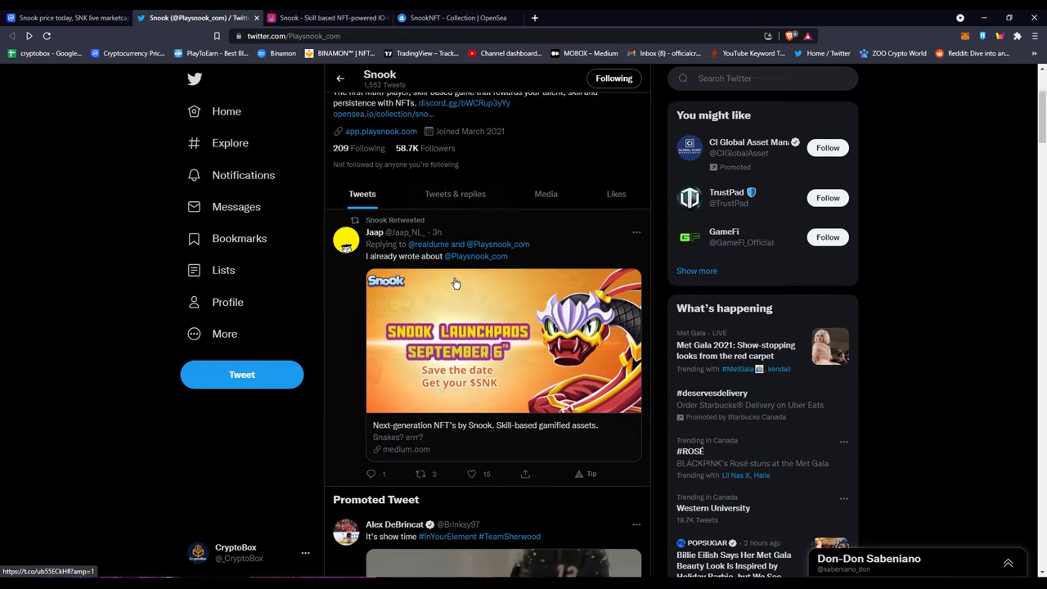
{"action": "scroll", "scroll_direction": "down", "scroll_amount": 3}
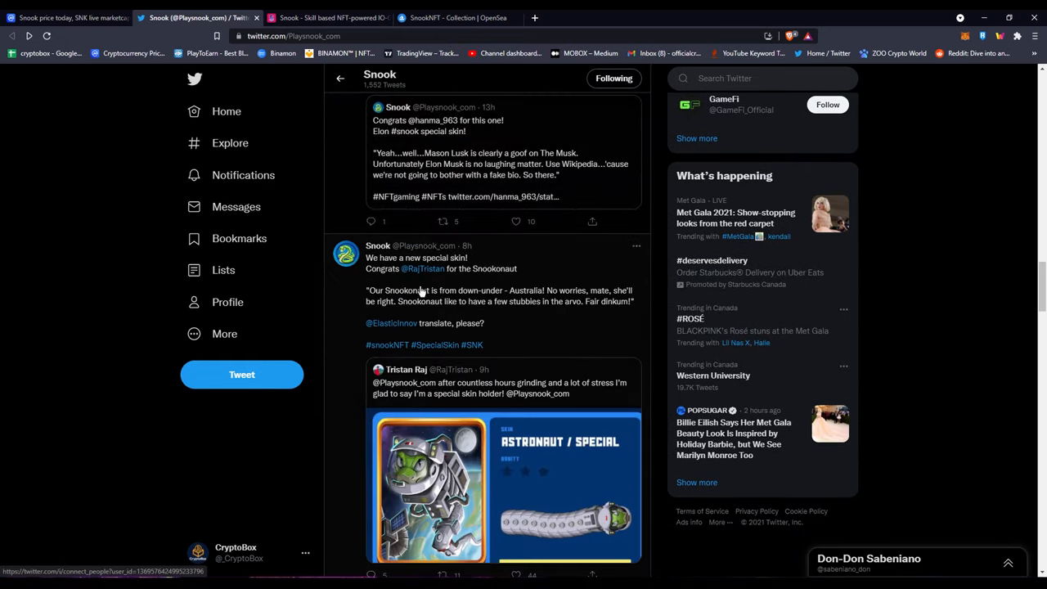
{"action": "scroll", "scroll_direction": "down", "scroll_amount": 3}
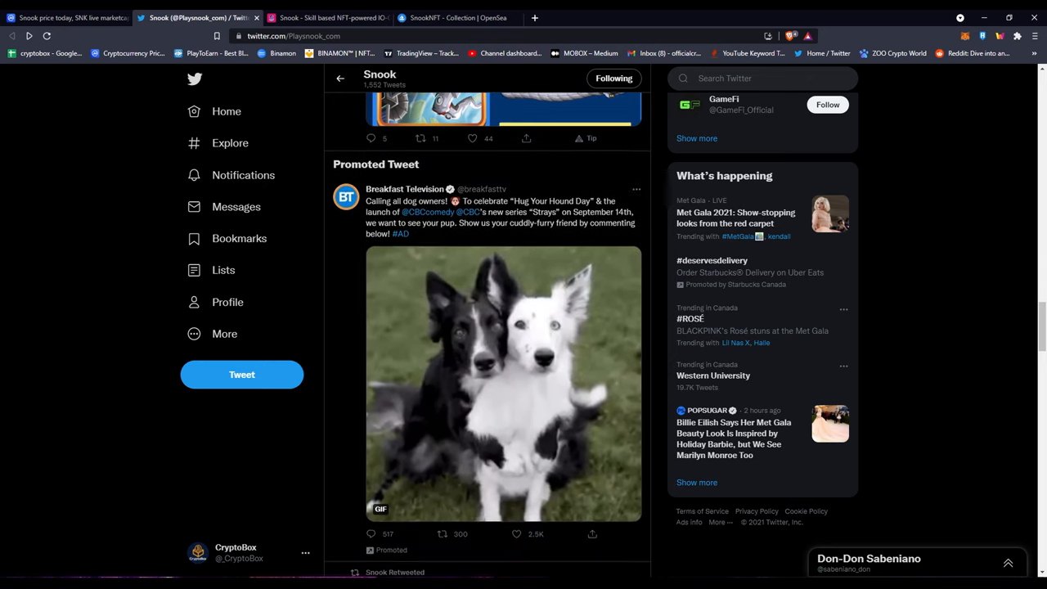
{"action": "scroll", "scroll_direction": "up", "scroll_amount": 3}
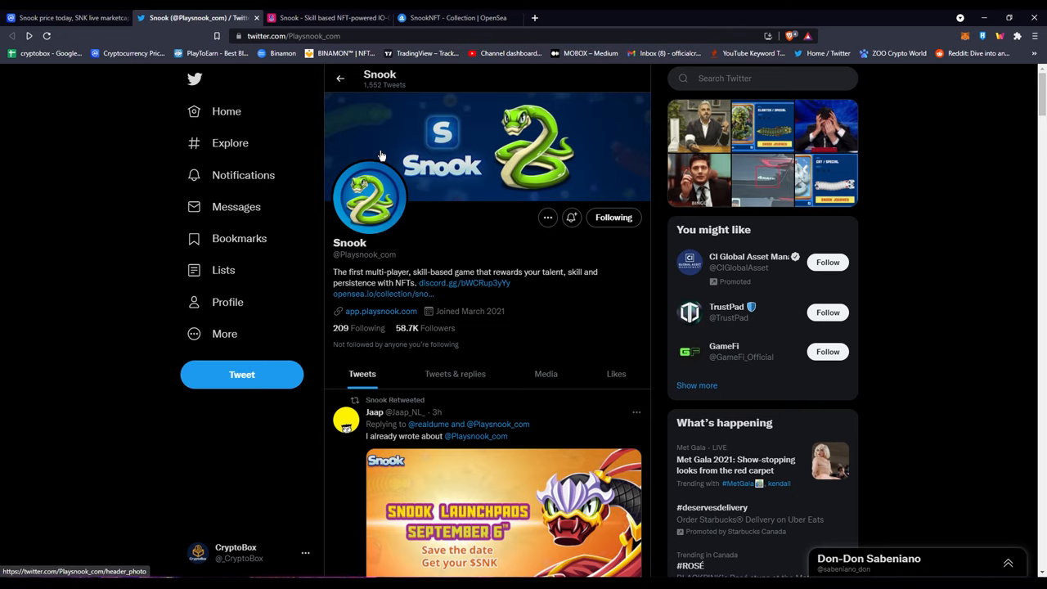
Revisit the CoinMarketCap Snook (SNK) price page and its USD chart, then move to playsnook.com
{"action": "left_click", "coordinate": [65, 16]}
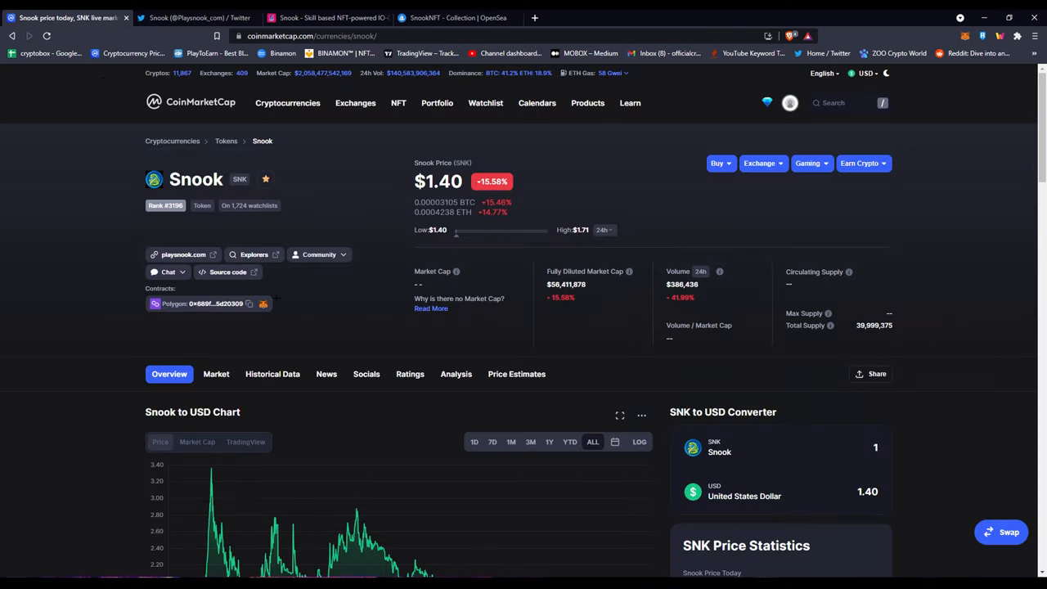
{"action": "scroll", "scroll_direction": "down", "scroll_amount": 3}
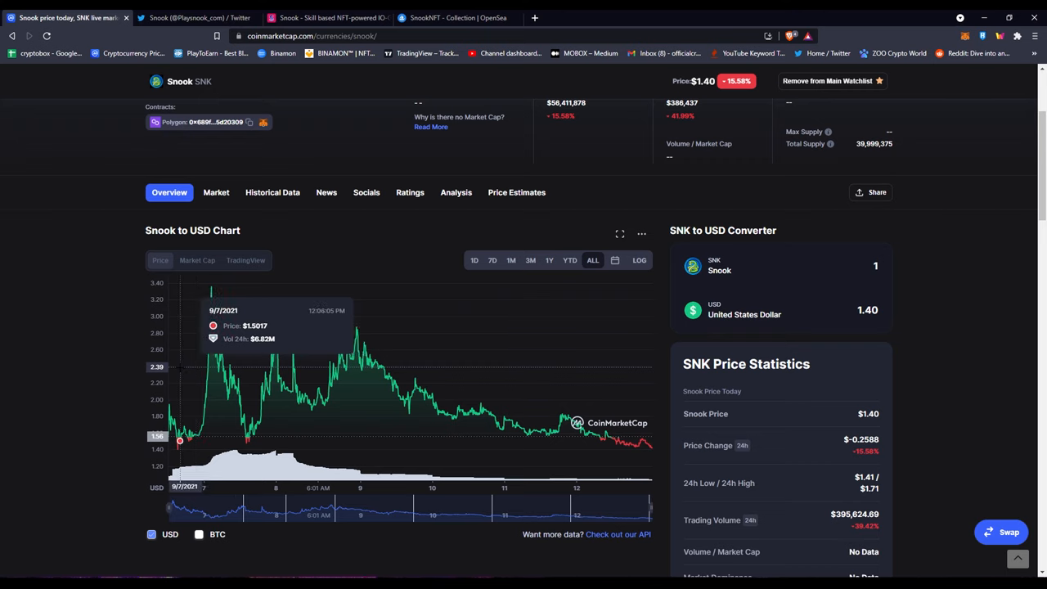
{"action": "left_click", "coordinate": [327, 17]}
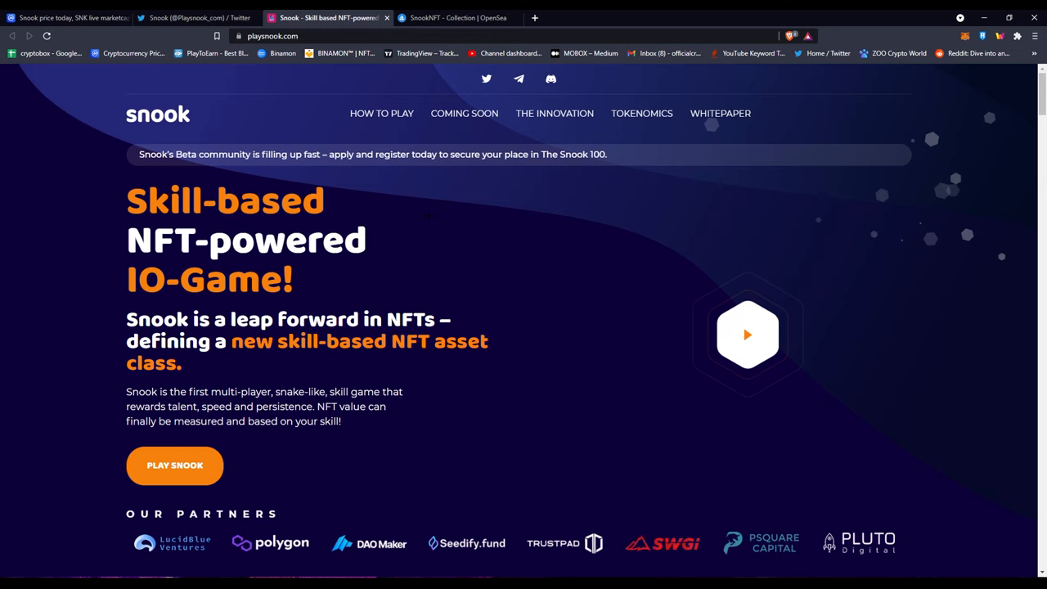
Scroll playsnook.com past Our Partners to the Gameplay cards: Special Skins, $SNK tokens, Staking, Special gaming modes
{"action": "scroll", "scroll_direction": "down", "scroll_amount": 3}
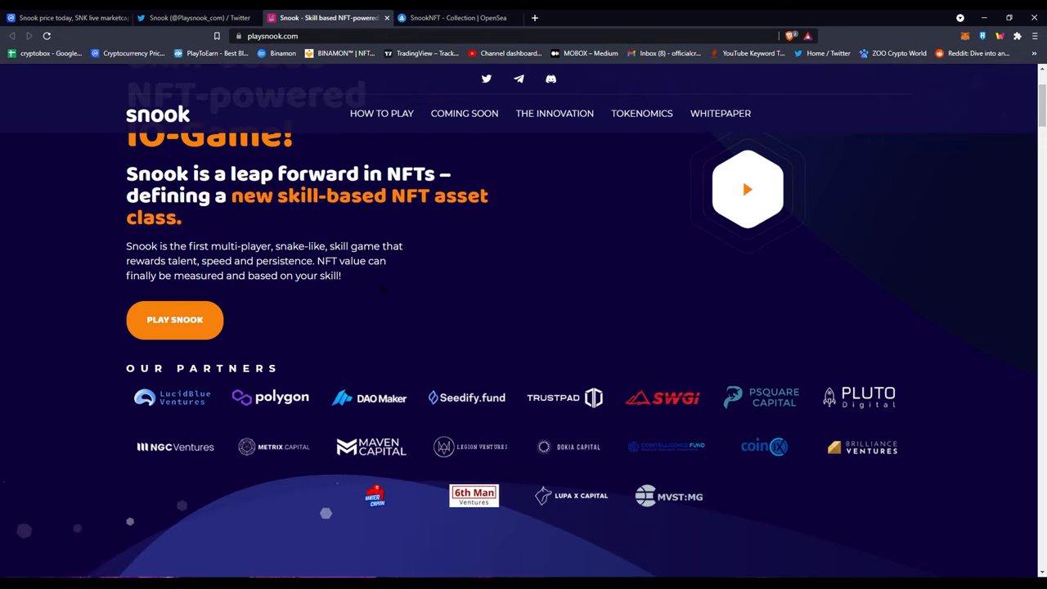
{"action": "scroll", "scroll_direction": "down", "scroll_amount": 3}
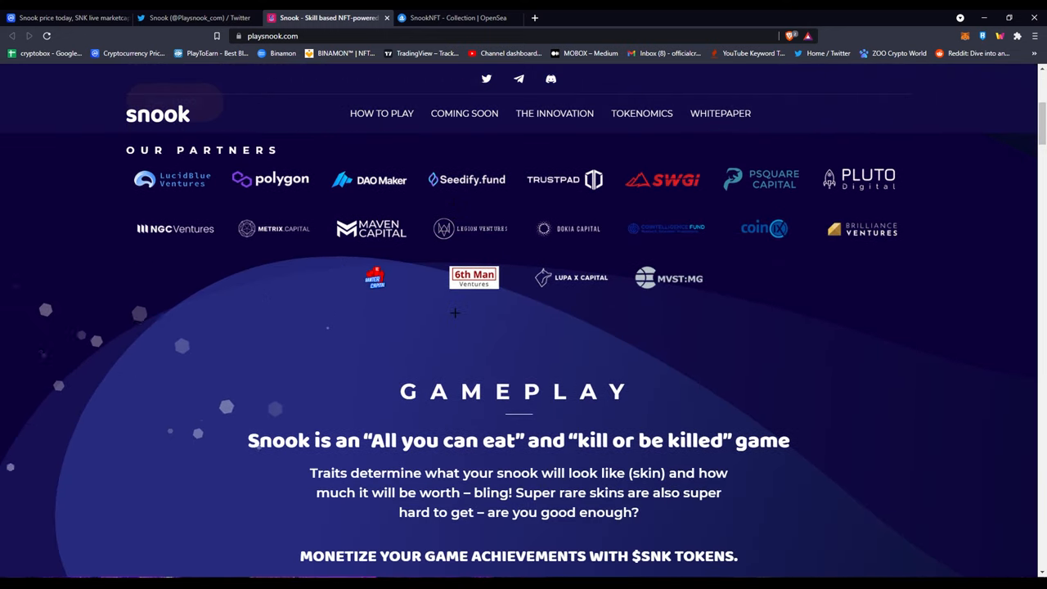
{"action": "scroll", "scroll_direction": "down", "scroll_amount": 3}
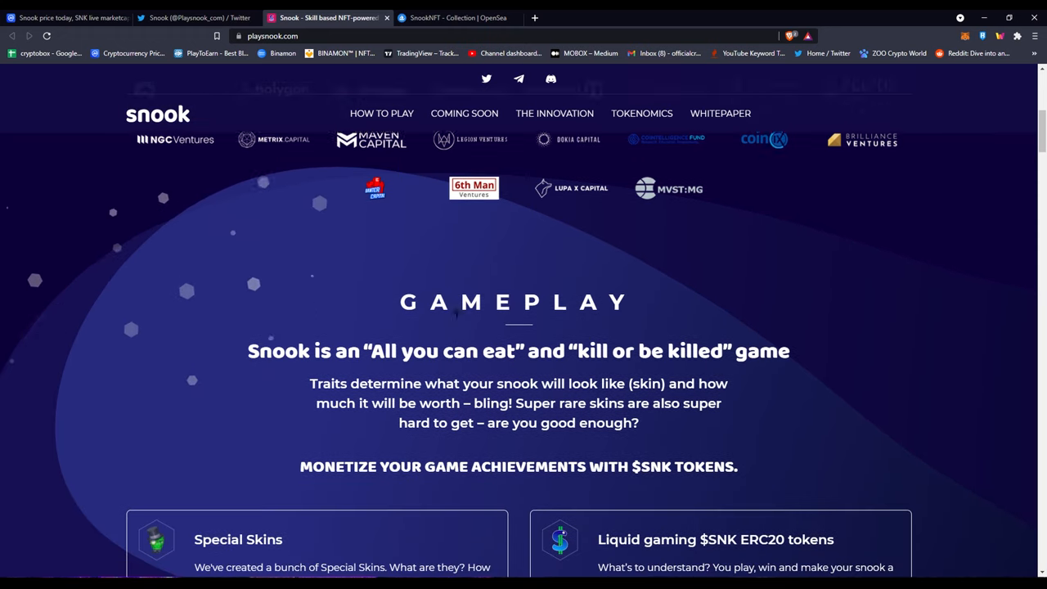
{"action": "scroll", "scroll_direction": "down", "scroll_amount": 3}
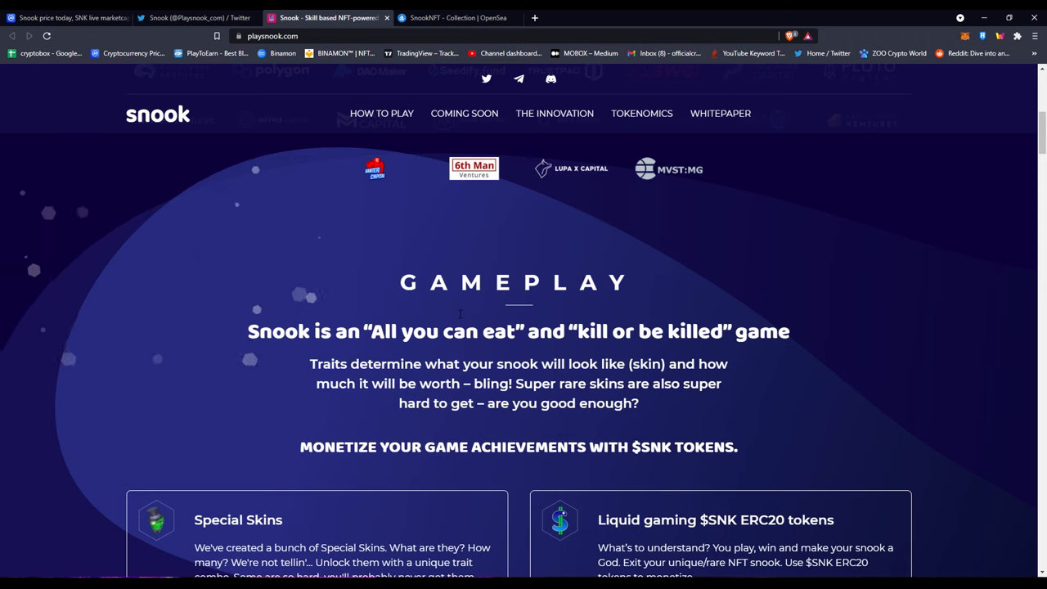
{"action": "scroll", "scroll_direction": "down", "scroll_amount": 3}
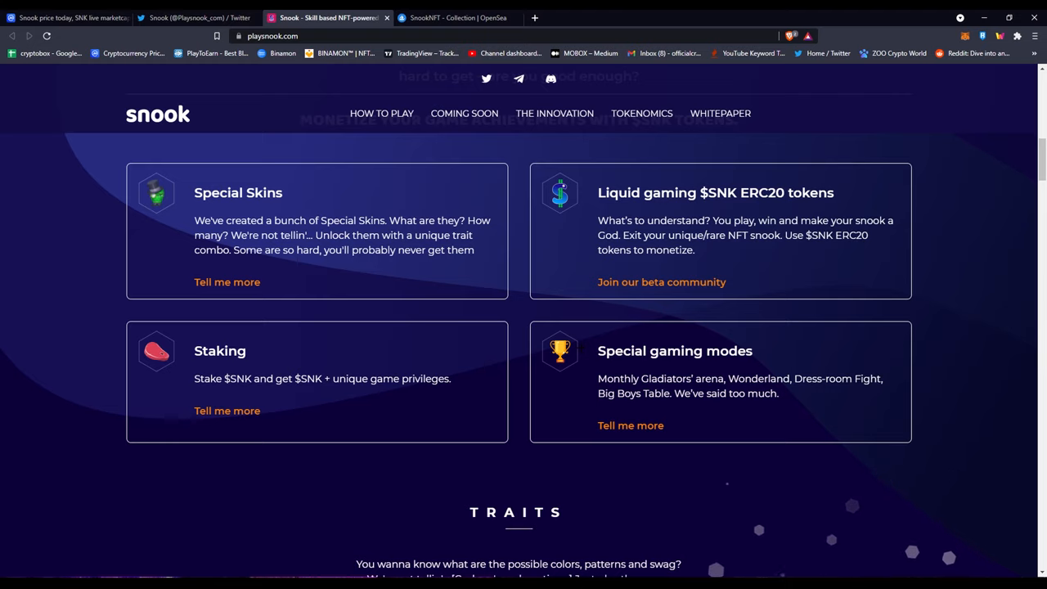
Scroll playsnook.com down through the Specials and snook-death sections
{"action": "scroll", "scroll_direction": "down", "scroll_amount": 3}
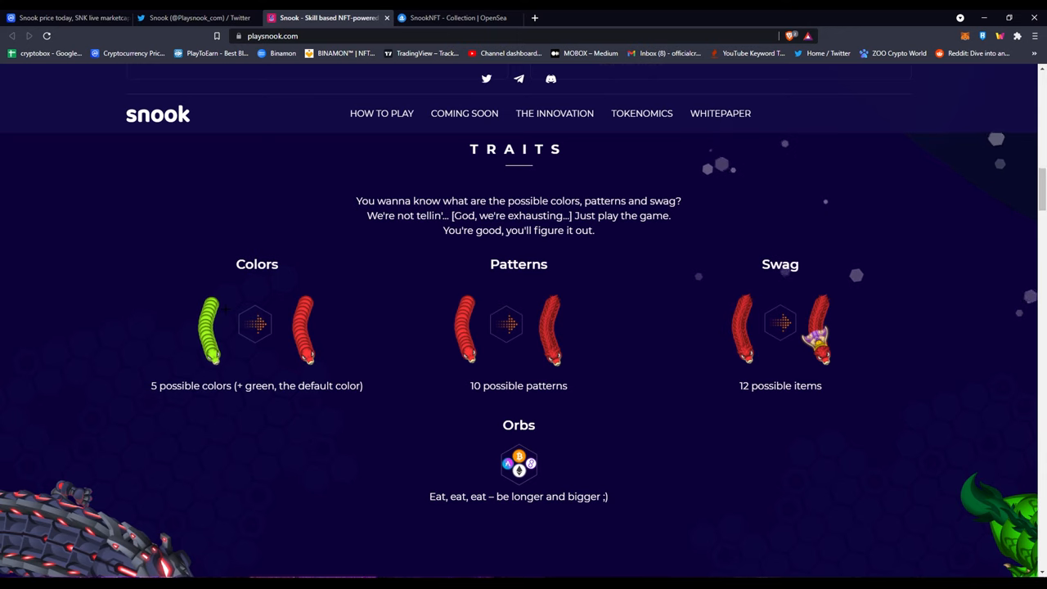
{"action": "scroll", "scroll_direction": "down", "scroll_amount": 3}
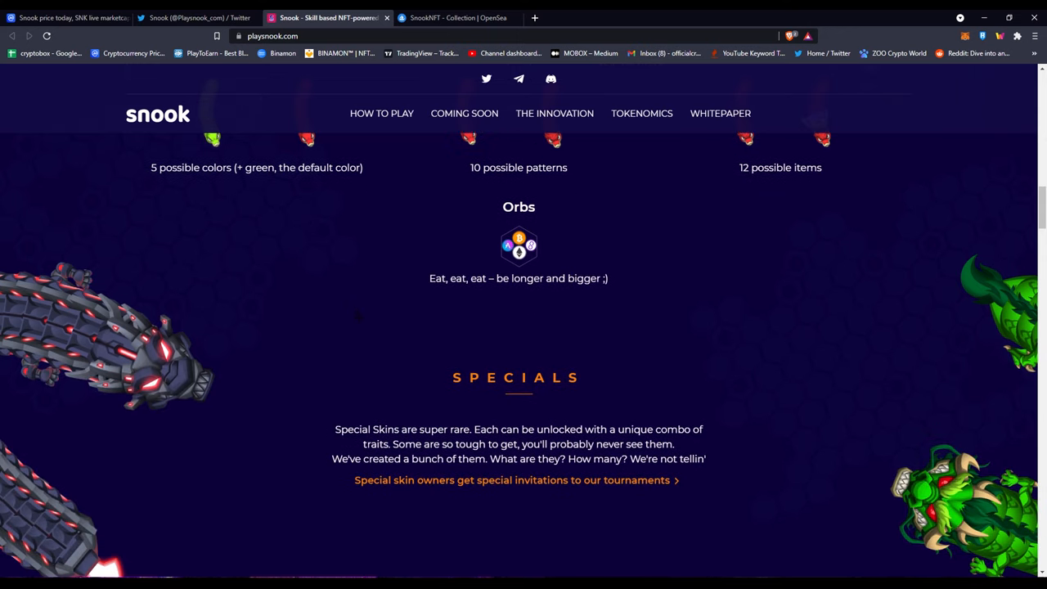
{"action": "scroll", "scroll_direction": "down", "scroll_amount": 3}
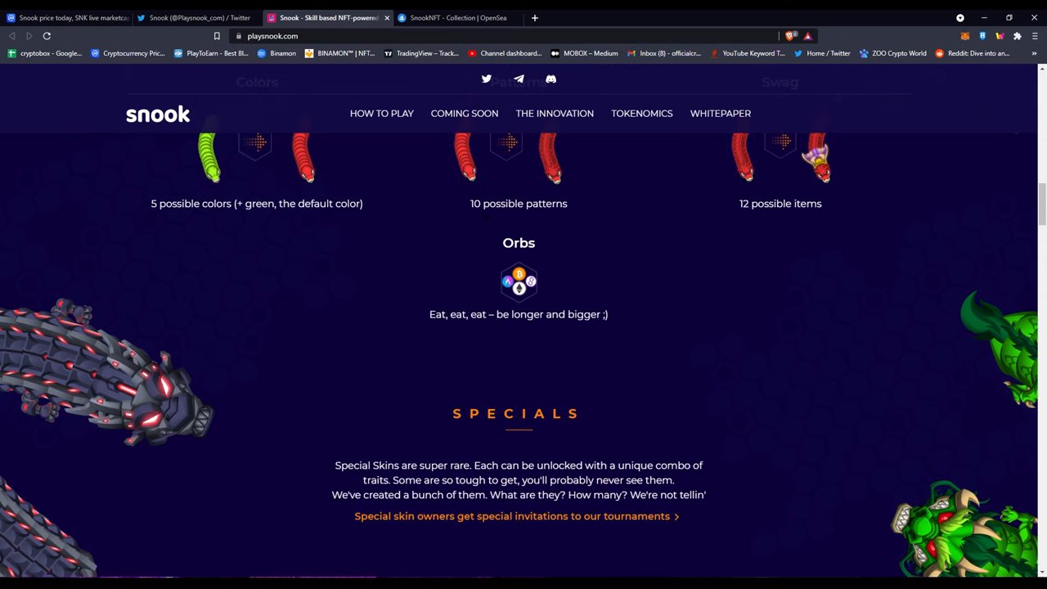
{"action": "scroll", "scroll_direction": "down", "scroll_amount": 3}
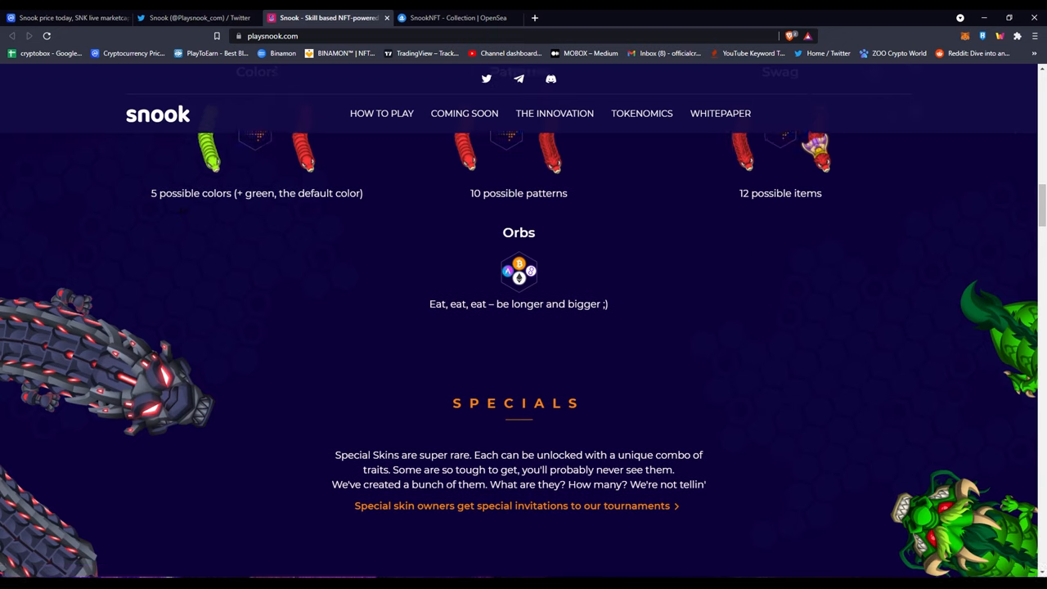
{"action": "scroll", "scroll_direction": "up", "scroll_amount": 3}
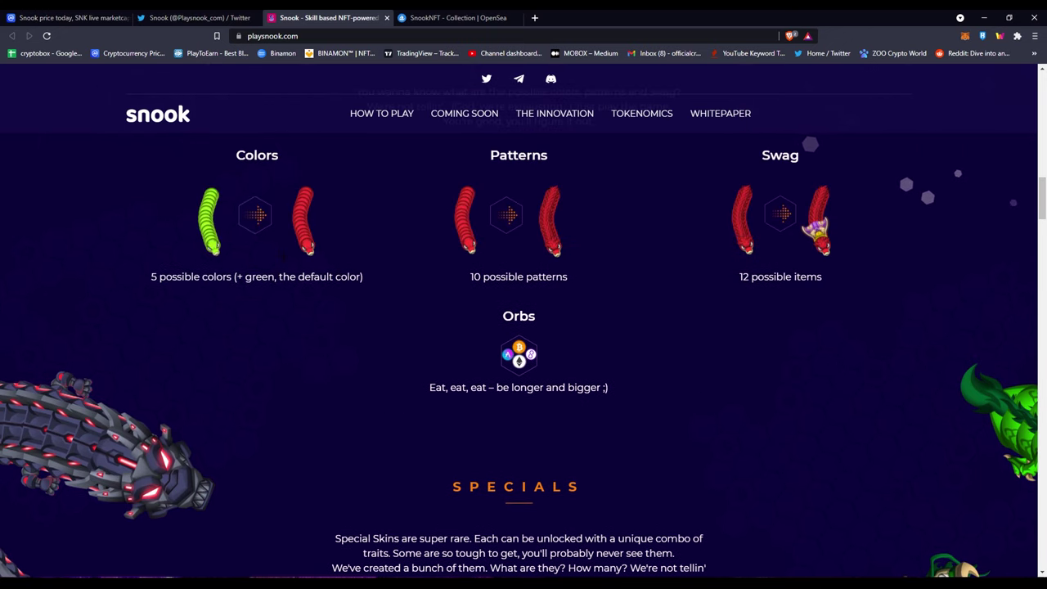
{"action": "scroll", "scroll_direction": "down", "scroll_amount": 3}
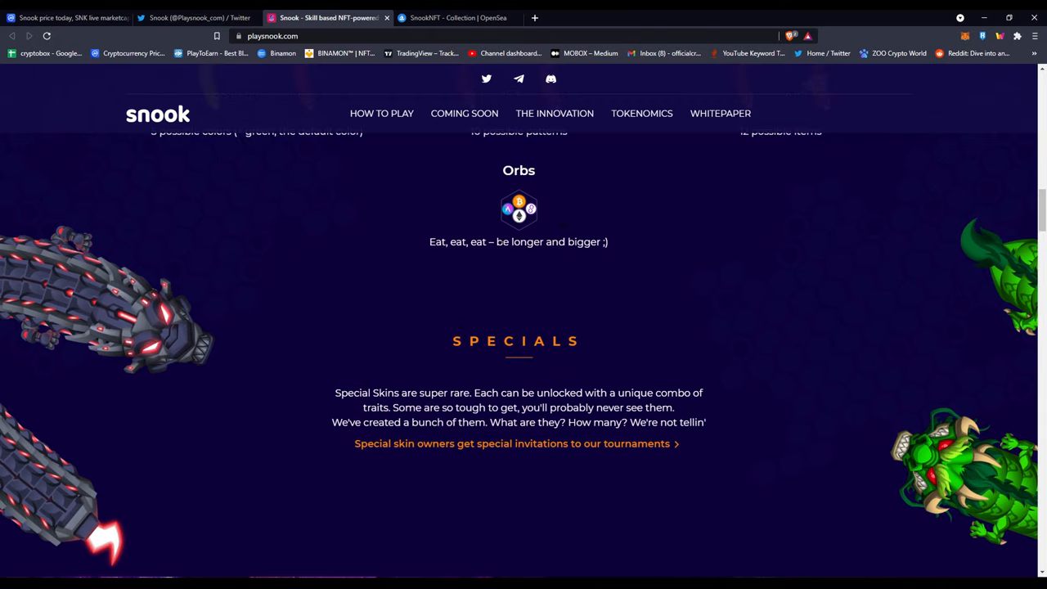
Continue down to The Extraction Zone section explaining securing your snook on the map
{"action": "scroll", "scroll_direction": "down", "scroll_amount": 3}
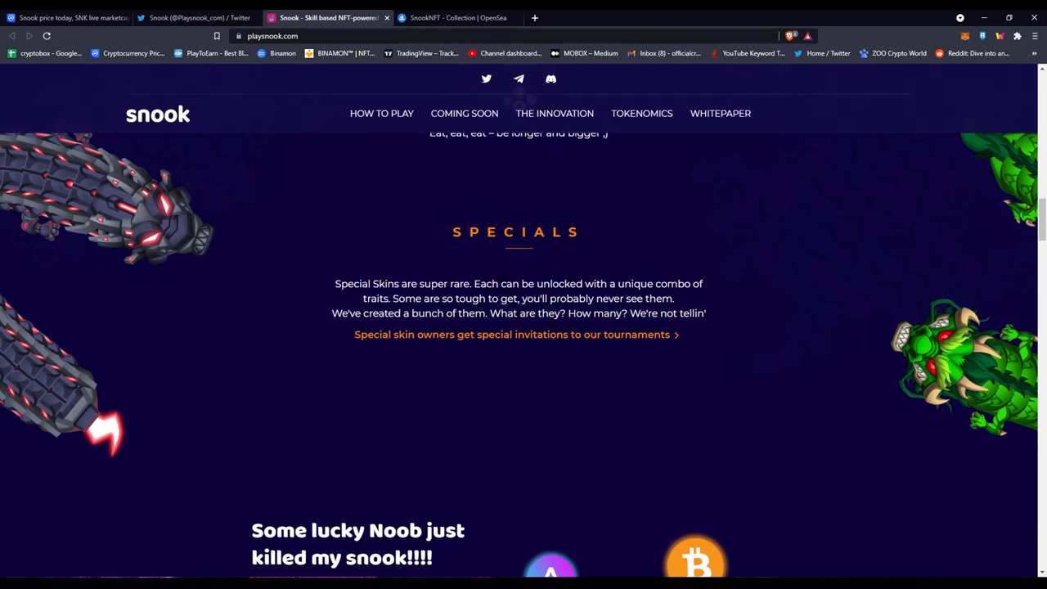
{"action": "scroll", "scroll_direction": "down", "scroll_amount": 3}
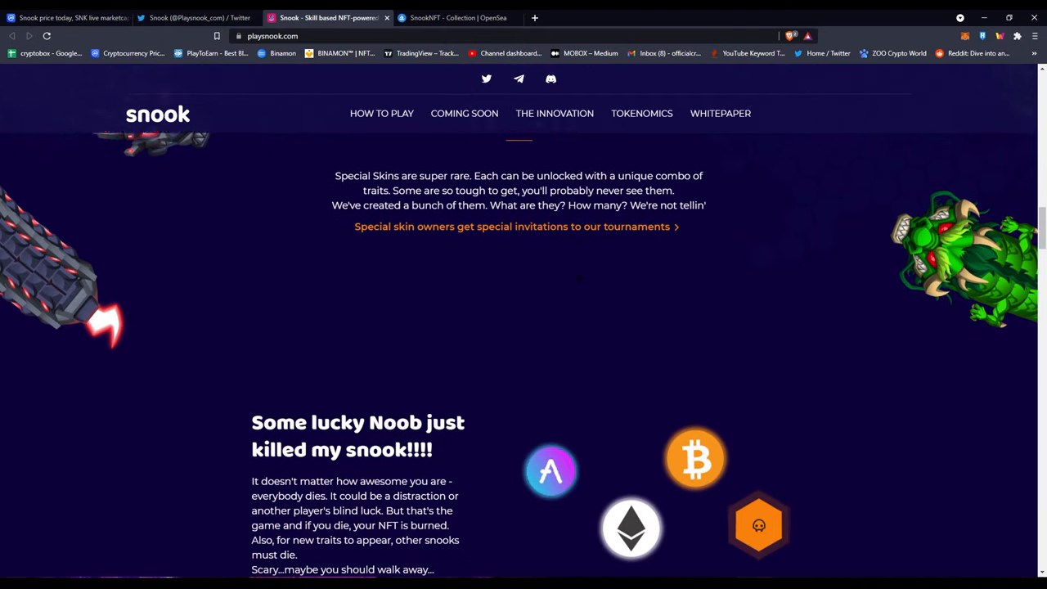
{"action": "scroll", "scroll_direction": "down", "scroll_amount": 3}
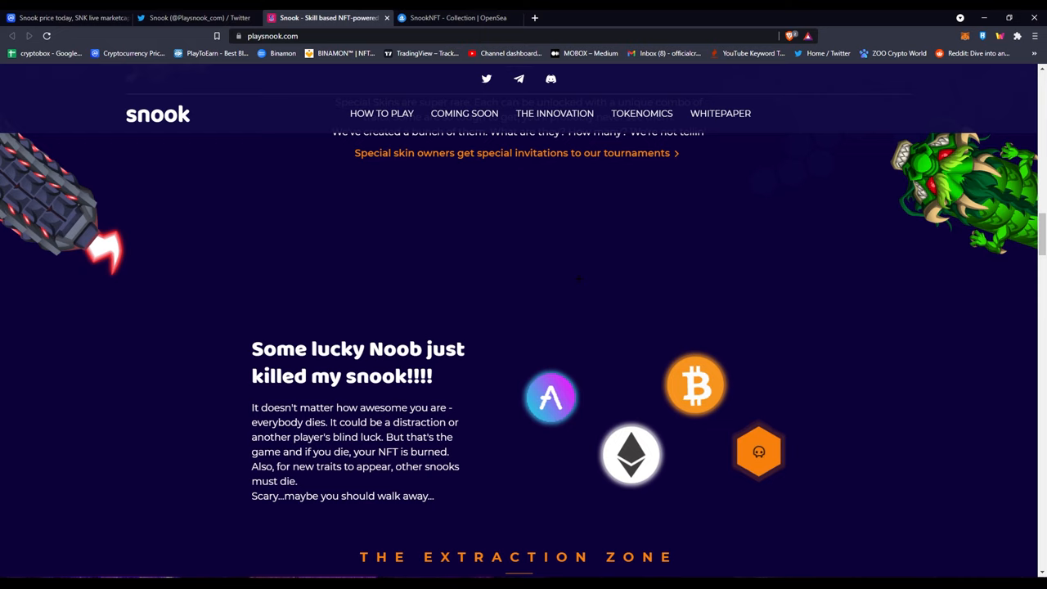
{"action": "scroll", "scroll_direction": "down", "scroll_amount": 3}
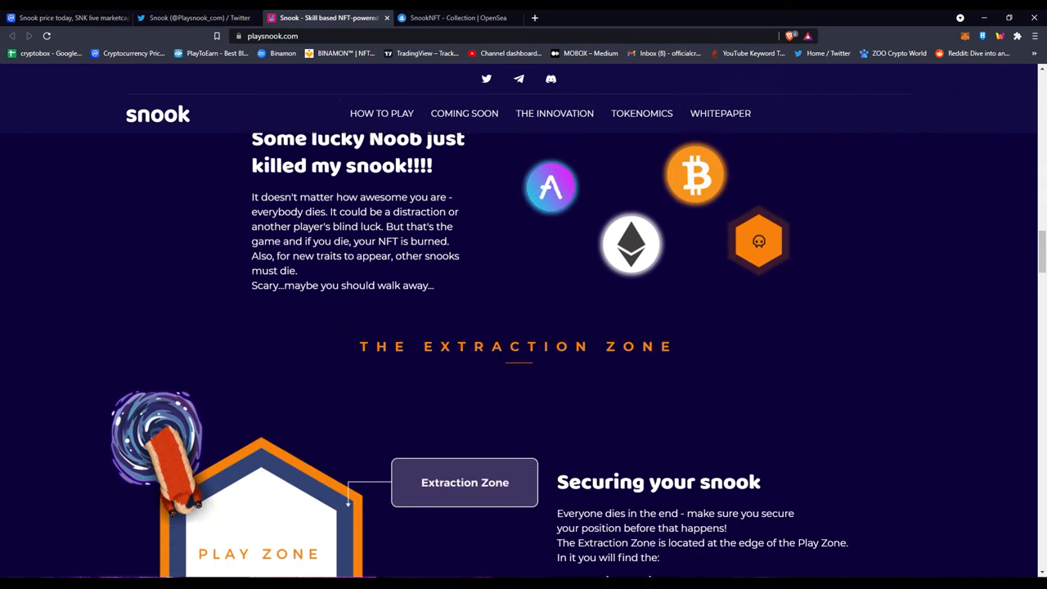
{"action": "scroll", "scroll_direction": "down", "scroll_amount": 3}
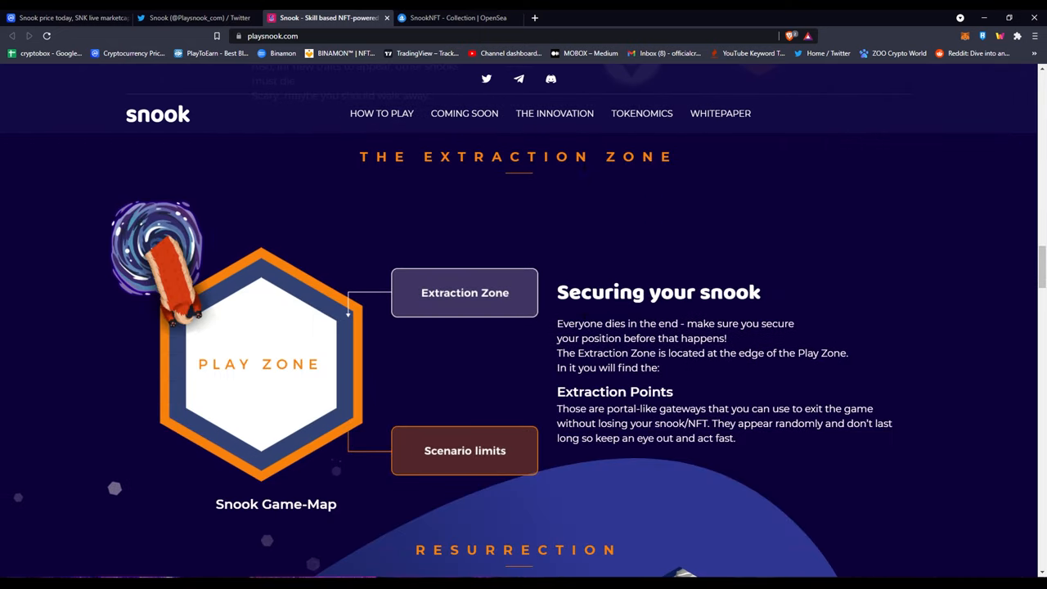
Show the SnookNFT collection on OpenSea sorted by price high to low
{"action": "left_click", "coordinate": [456, 16]}
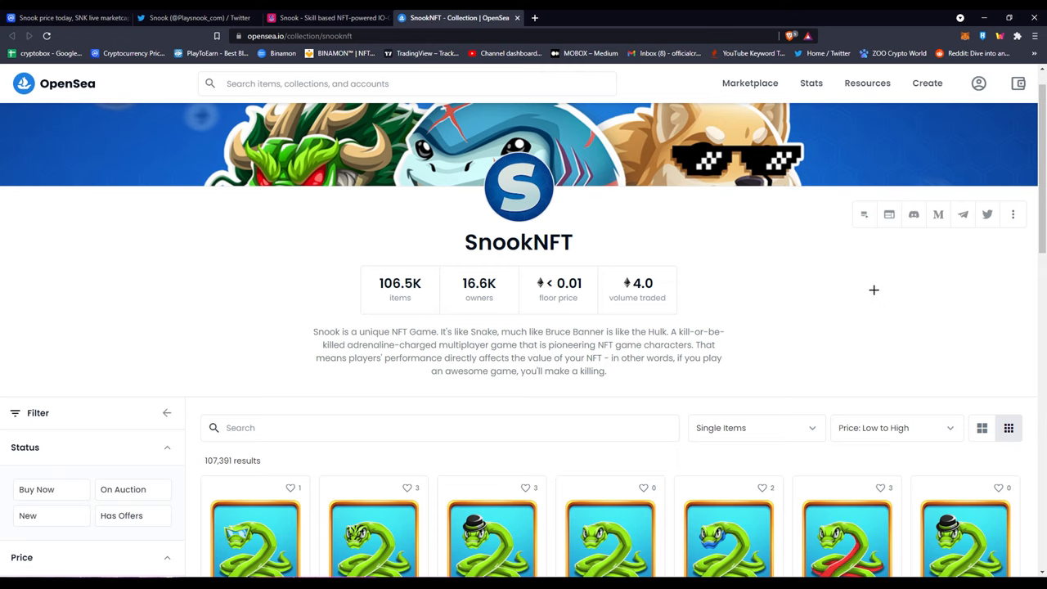
{"action": "scroll", "scroll_direction": "down", "scroll_amount": 3}
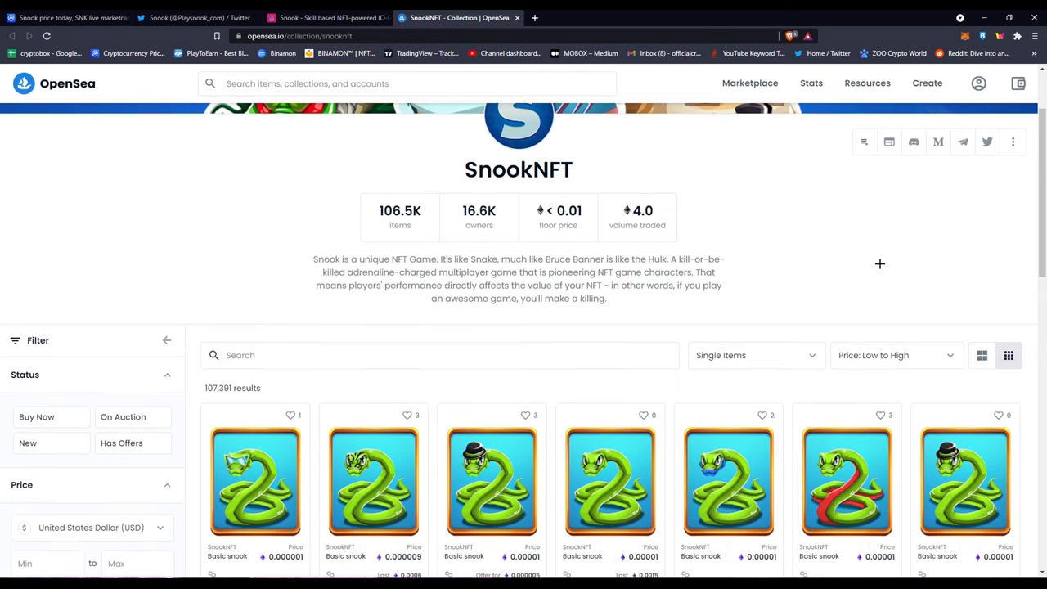
{"action": "scroll", "scroll_direction": "down", "scroll_amount": 3}
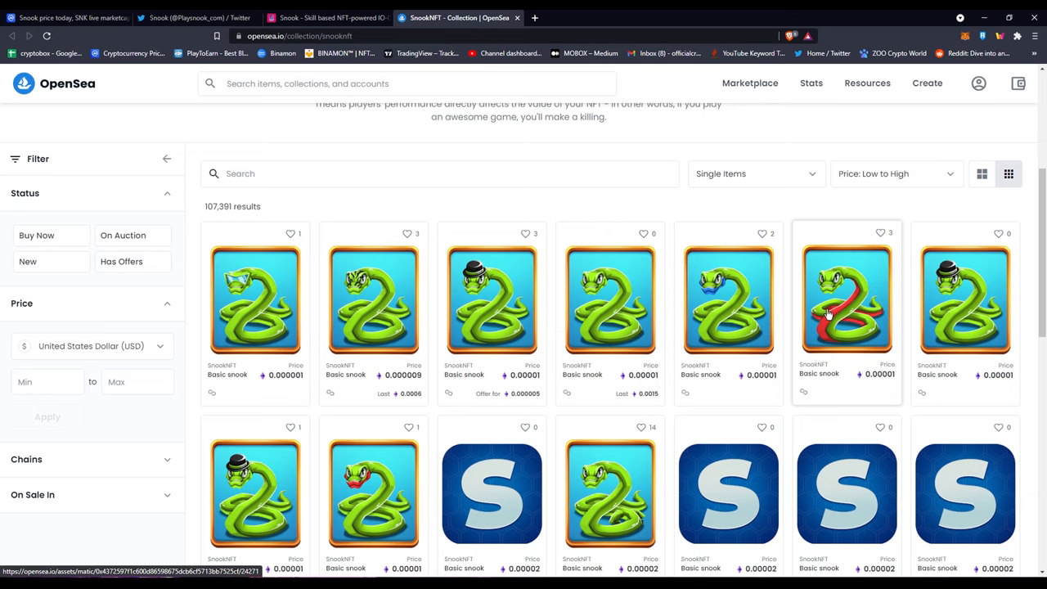
{"action": "scroll", "scroll_direction": "up", "scroll_amount": 3}
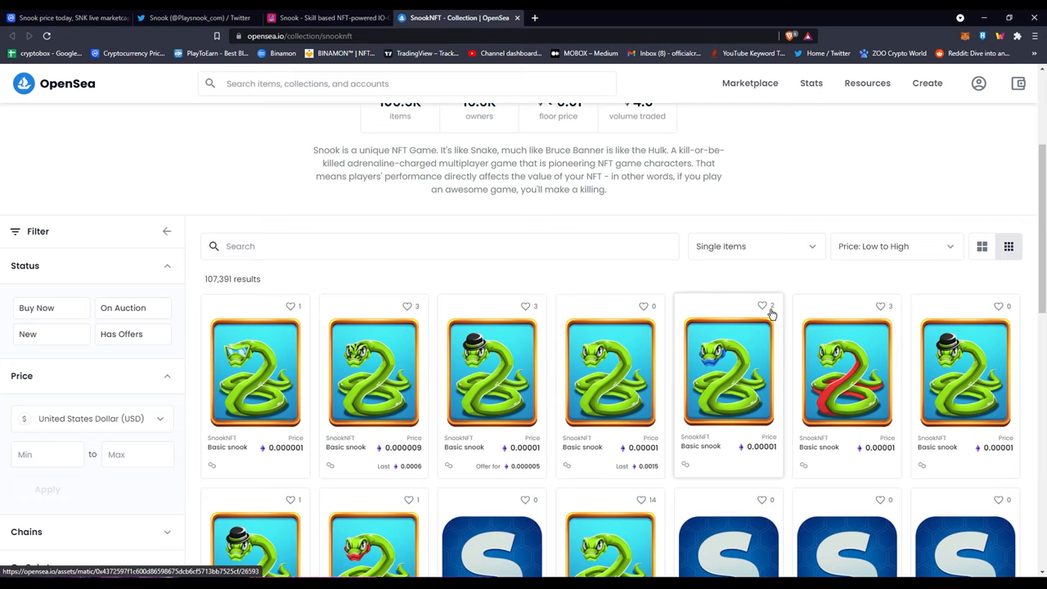
{"action": "mouse_move", "coordinate": [774, 313]}
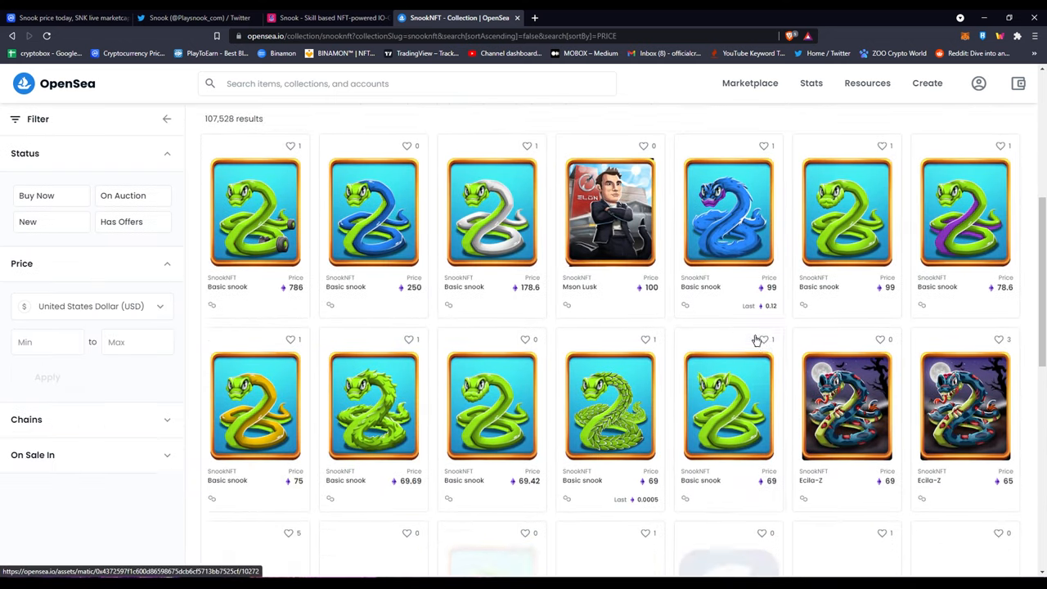
Browse the sorted SnookNFT listings down to items around 10–55
{"action": "scroll", "scroll_direction": "down", "scroll_amount": 3}
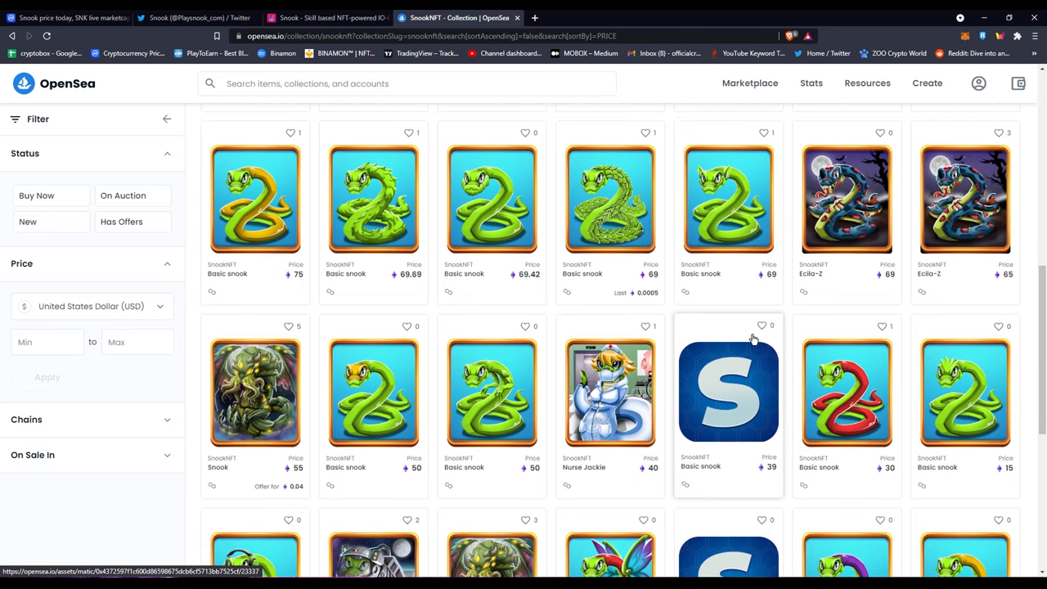
{"action": "mouse_move", "coordinate": [749, 337]}
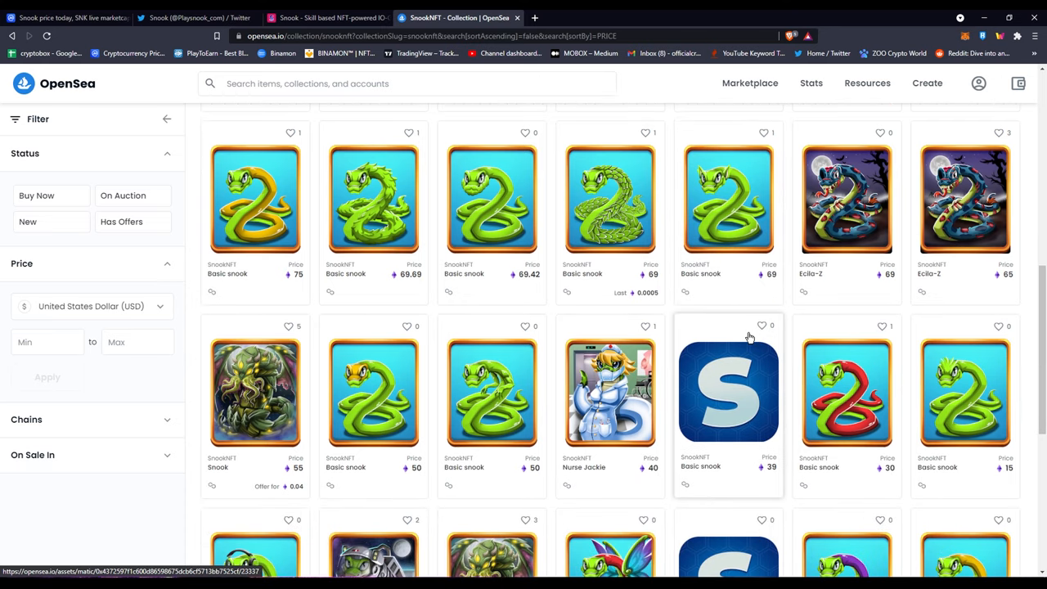
{"action": "scroll", "scroll_direction": "down", "scroll_amount": 3}
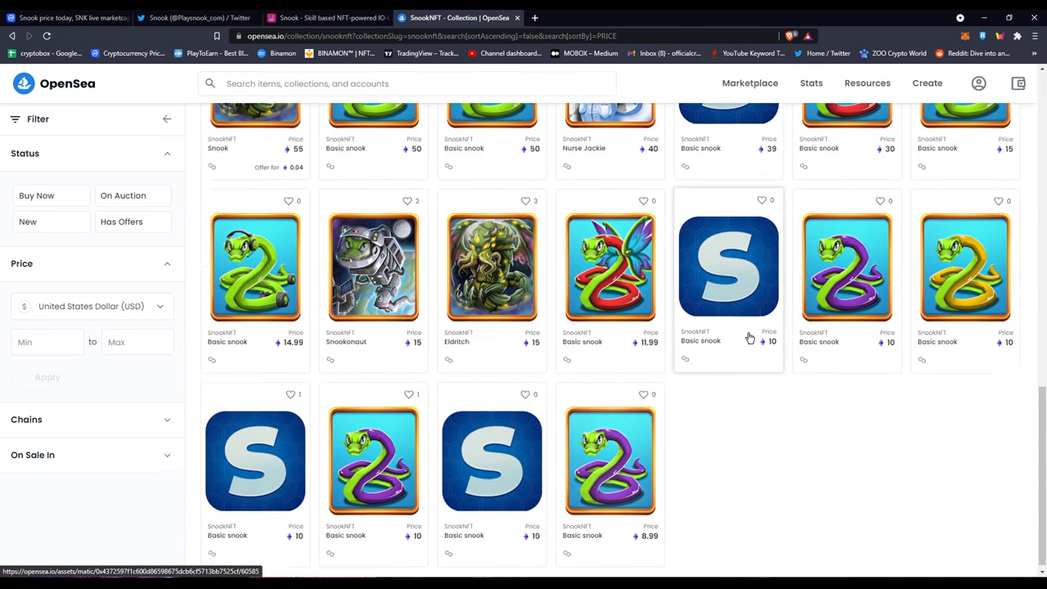
{"action": "scroll", "scroll_direction": "down", "scroll_amount": 3}
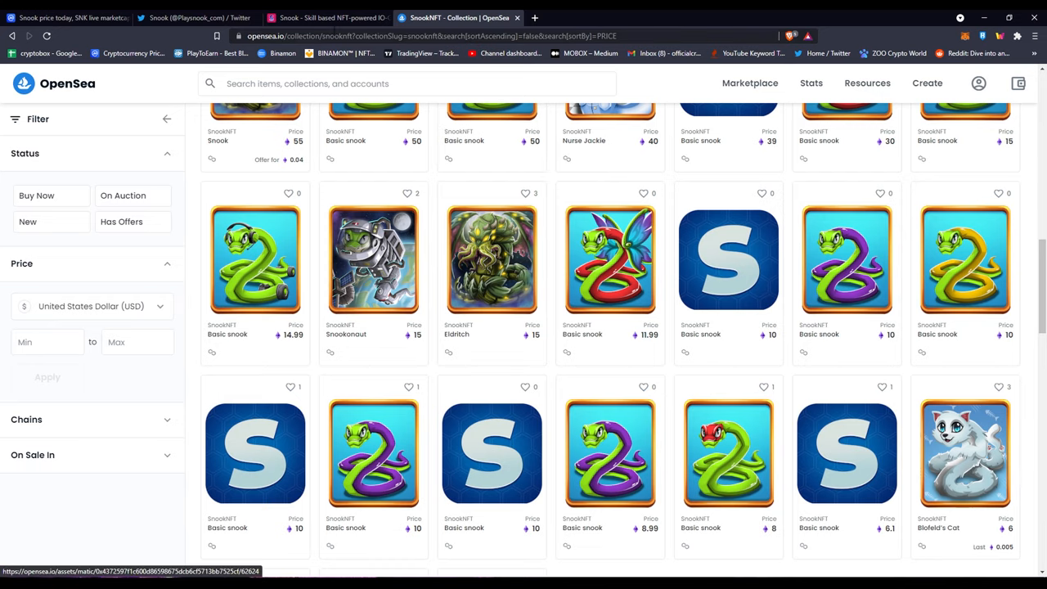
{"action": "scroll", "scroll_direction": "up", "scroll_amount": 3}
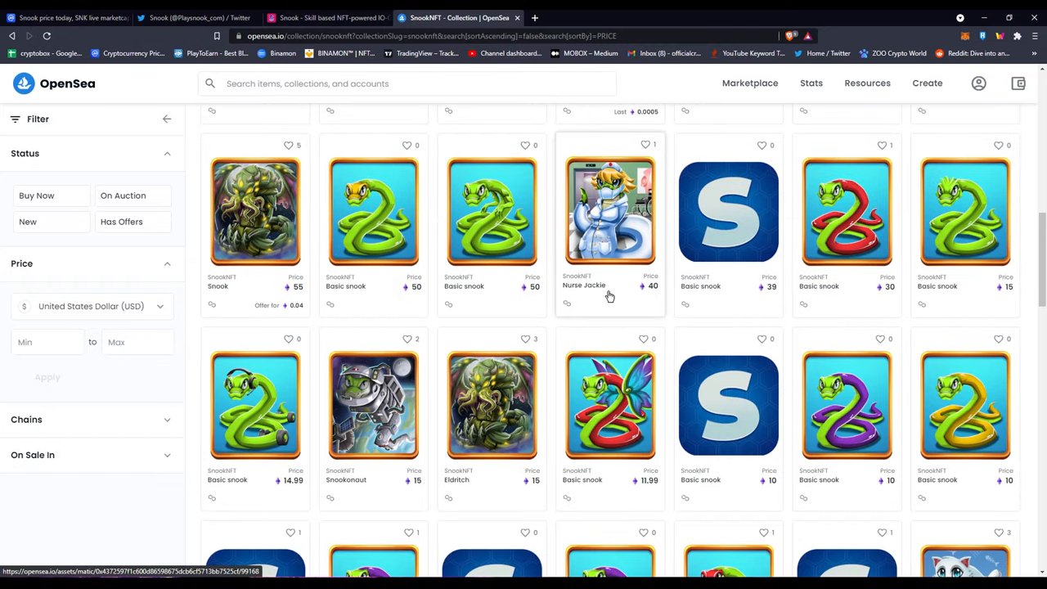
Return to playsnook.com scrolled to the Skill-based NFT-powered IO-Game hero and partners
{"action": "left_click", "coordinate": [327, 17]}
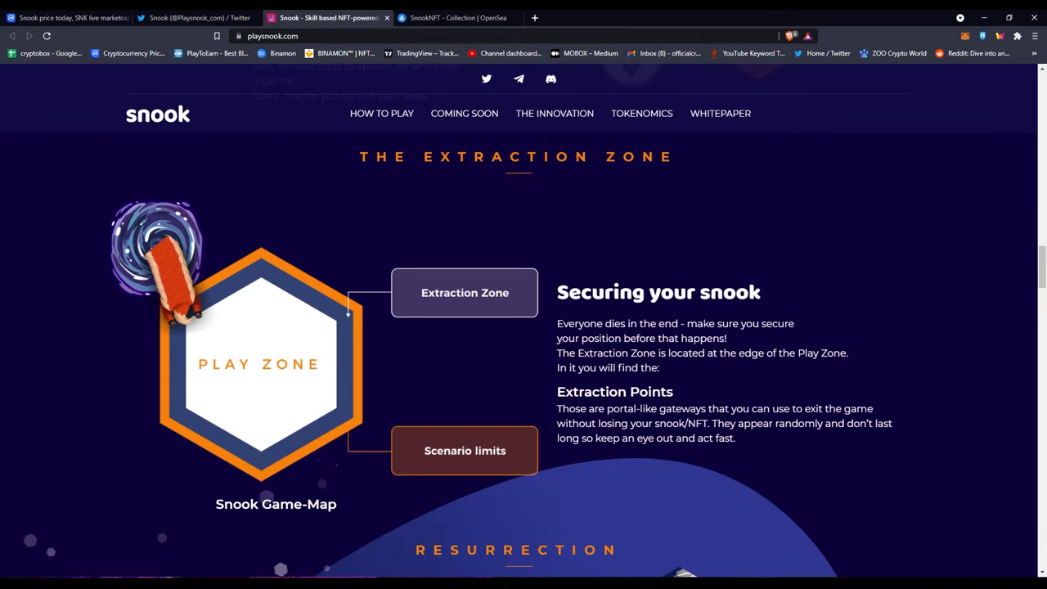
{"action": "scroll", "scroll_direction": "up", "scroll_amount": 3}
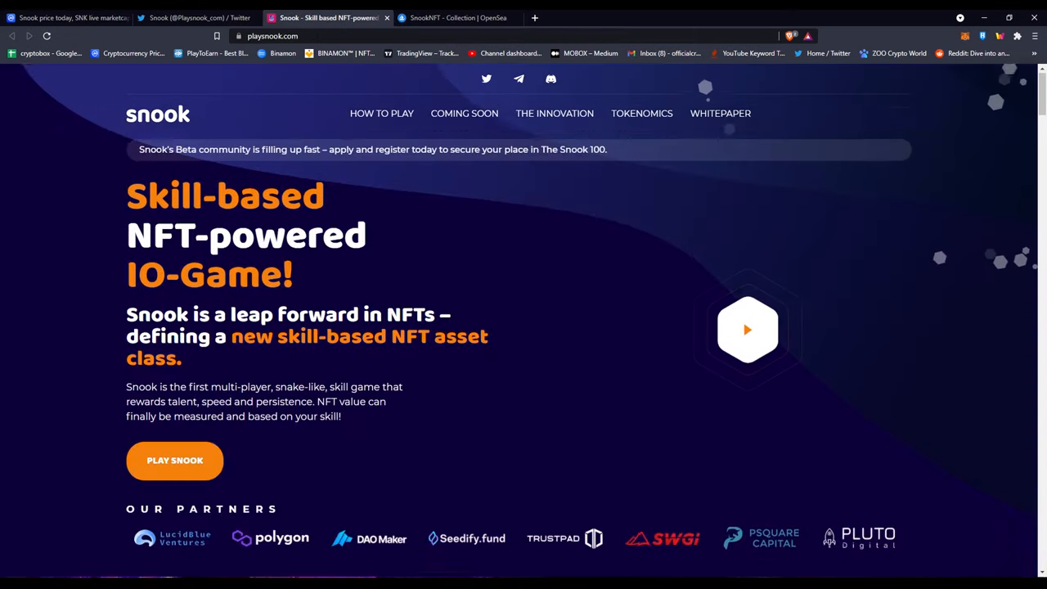
{"action": "scroll", "scroll_direction": "down", "scroll_amount": 3}
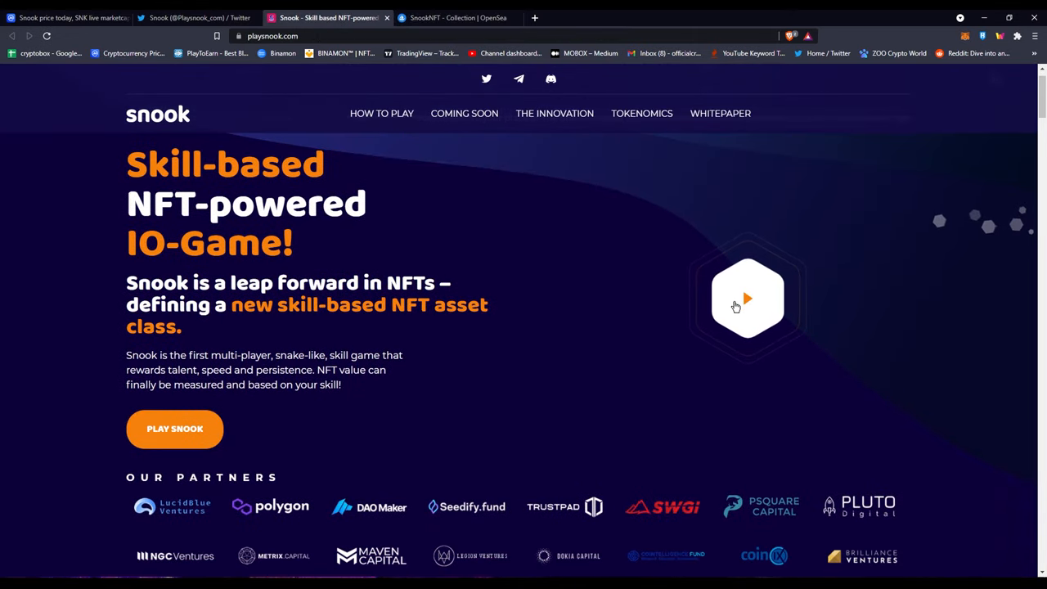
{"action": "scroll", "scroll_direction": "up", "scroll_amount": 3}
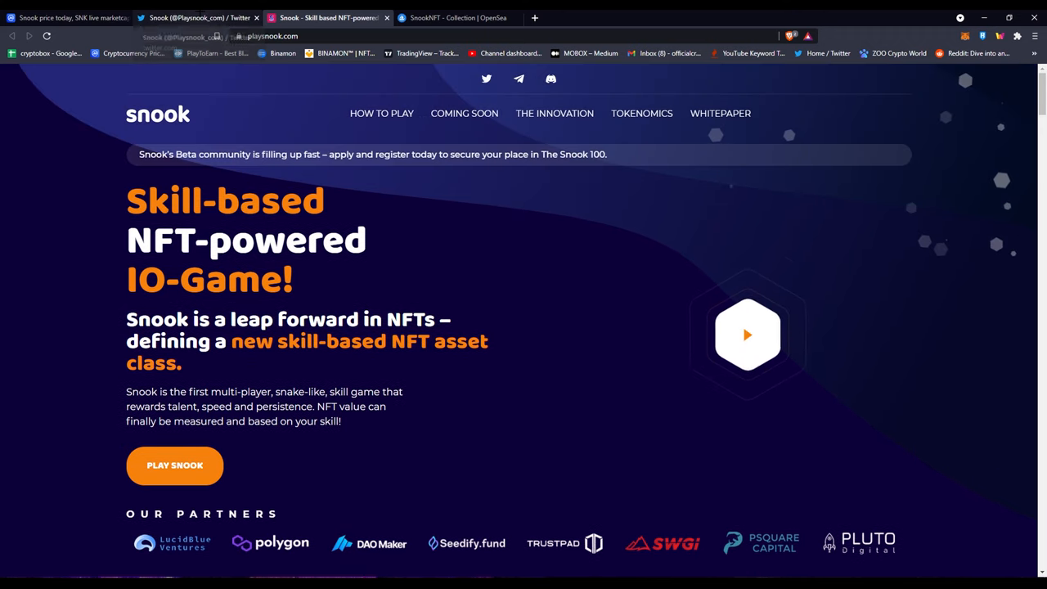
From Snook's Twitter bio, launch the game app at app.playsnook.com with its Connect a Wallet prompt
{"action": "left_click", "coordinate": [197, 17]}
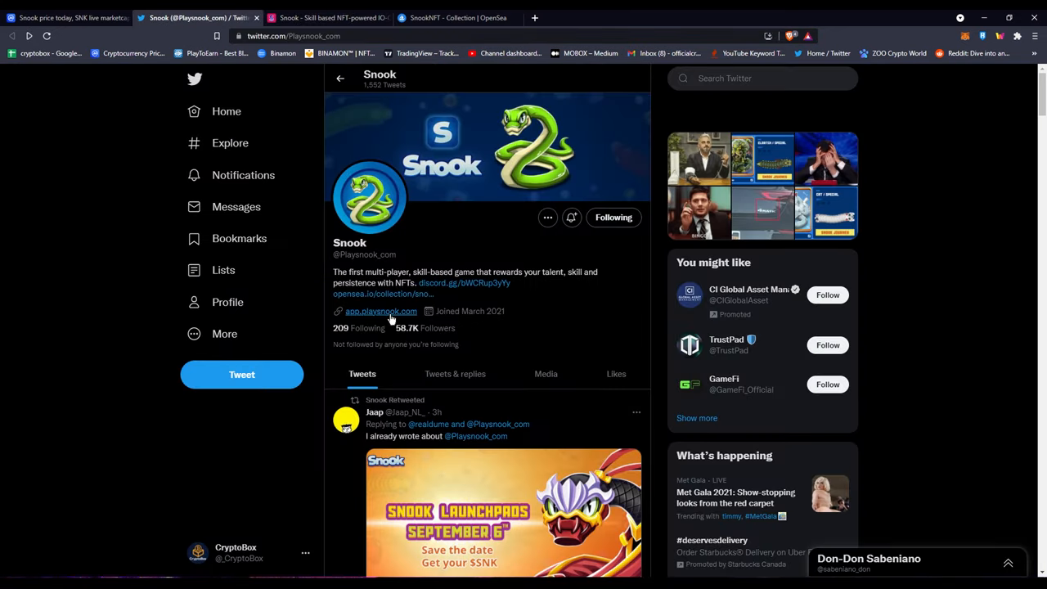
{"action": "left_click", "coordinate": [379, 310]}
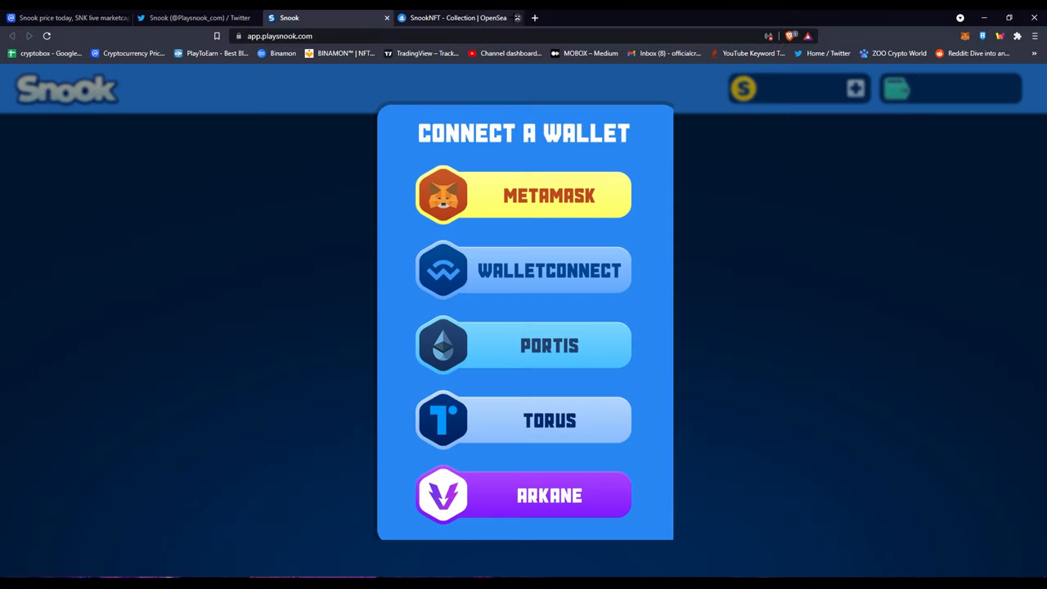
{"action": "mouse_move", "coordinate": [548, 199]}
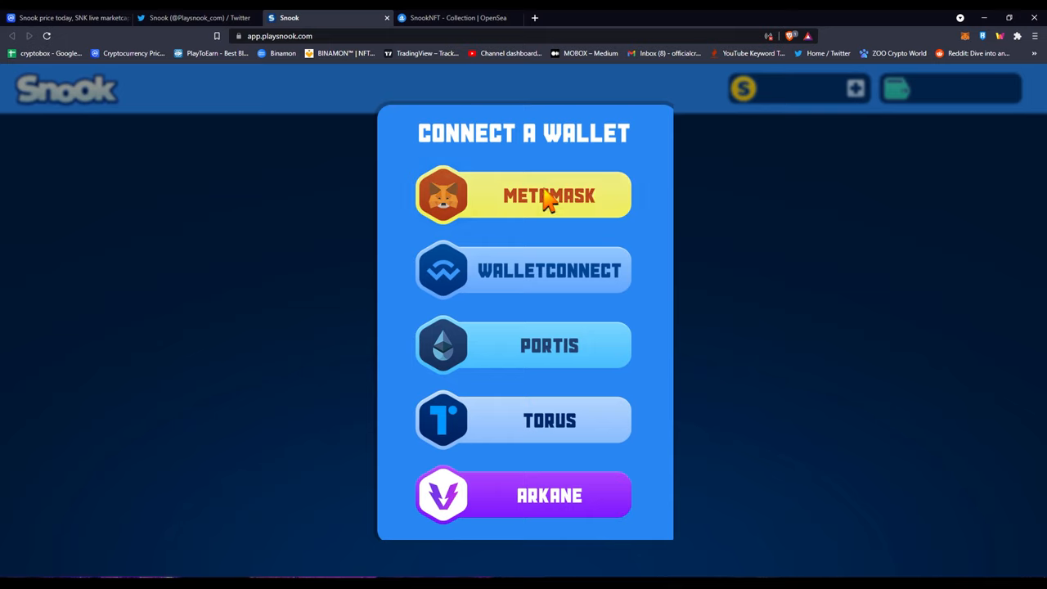
Connect via MetaMask, reaching the Snook lobby with no snooks and a 0.00 balance
{"action": "left_click", "coordinate": [523, 197]}
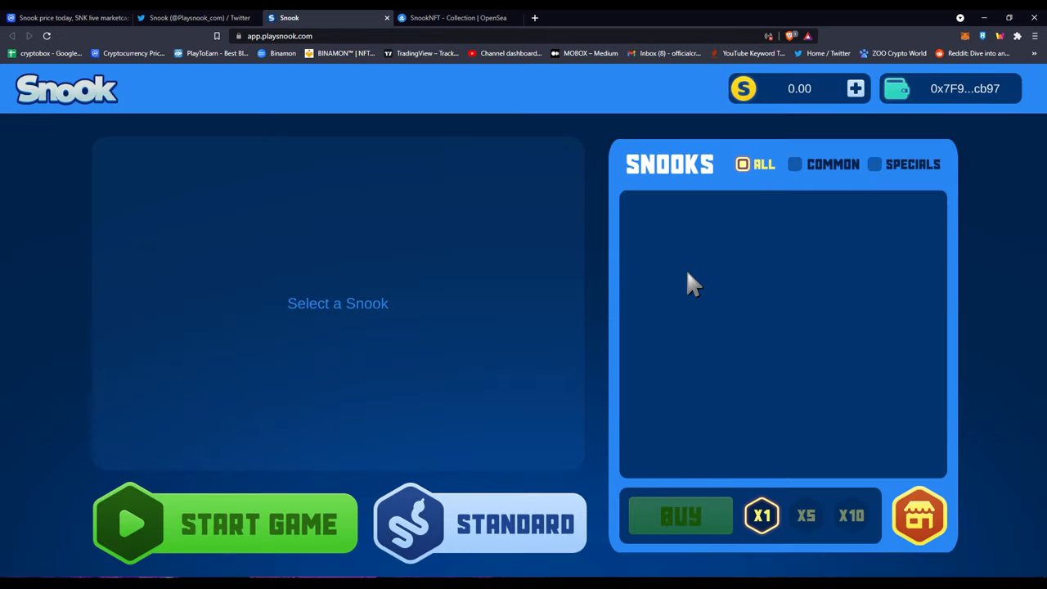
{"action": "mouse_move", "coordinate": [857, 172]}
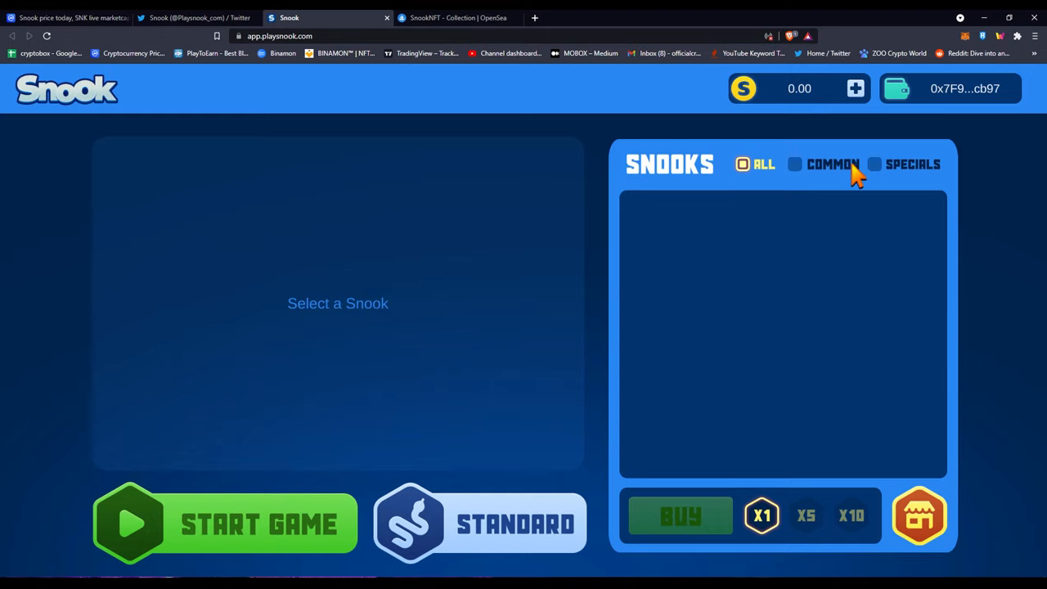
{"action": "mouse_move", "coordinate": [847, 526]}
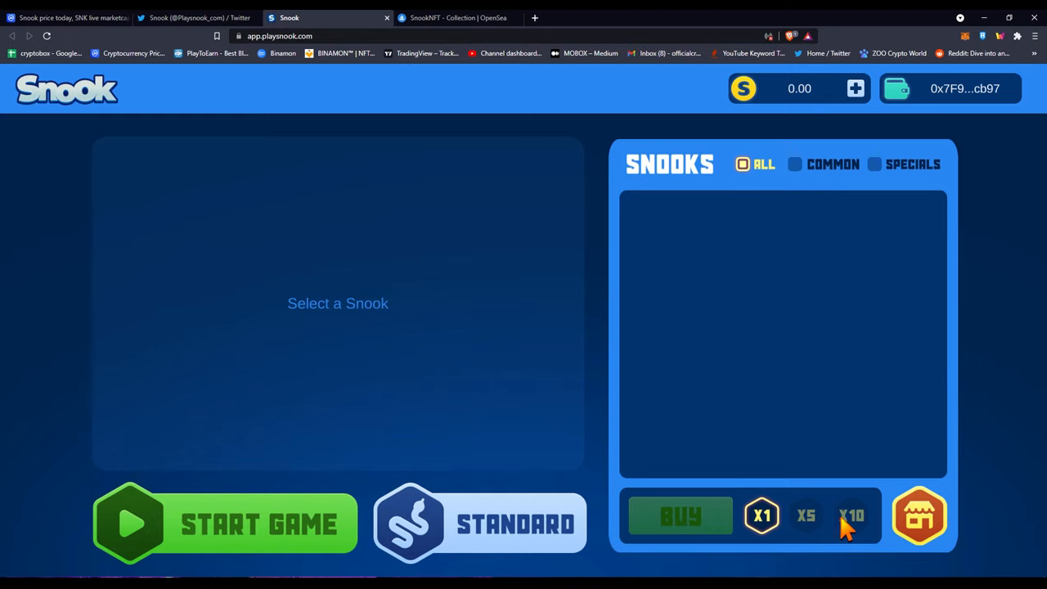
Show the game mode chooser from STANDARD, with Tournament and Challenges marked coming soon
{"action": "left_click", "coordinate": [481, 523]}
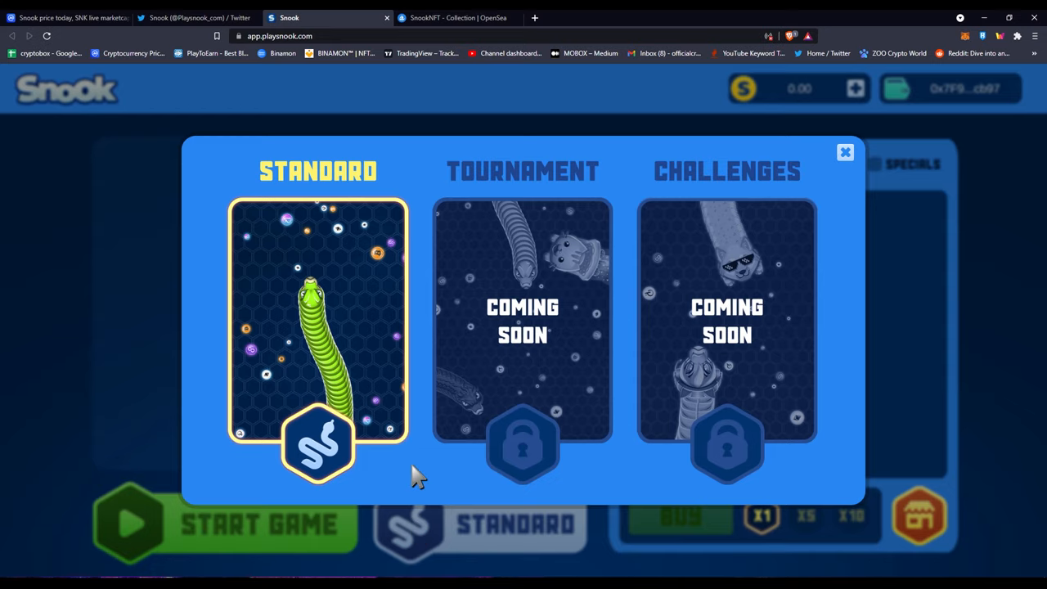
{"action": "mouse_move", "coordinate": [854, 163]}
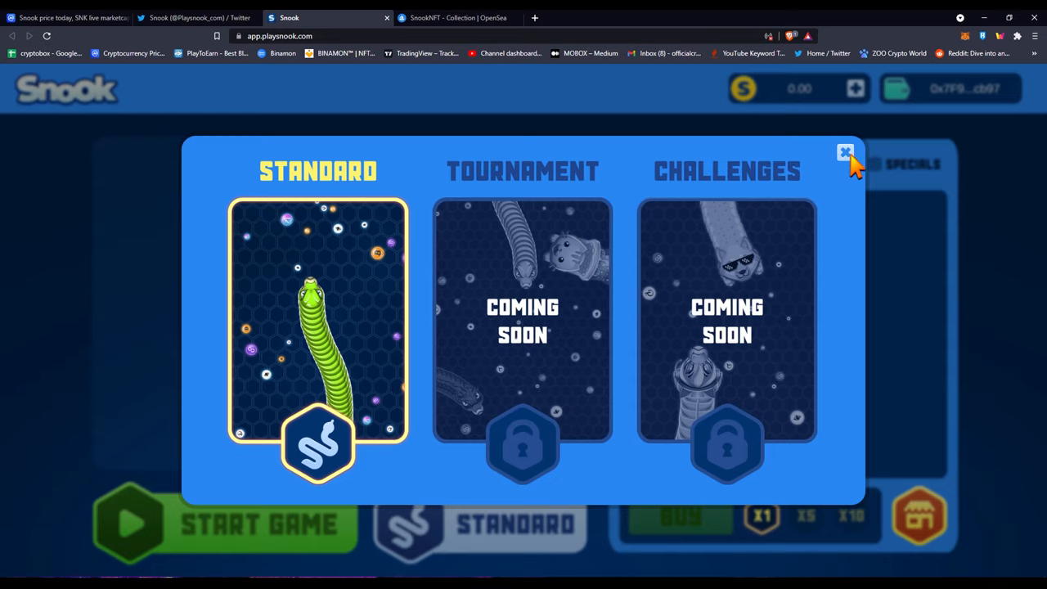